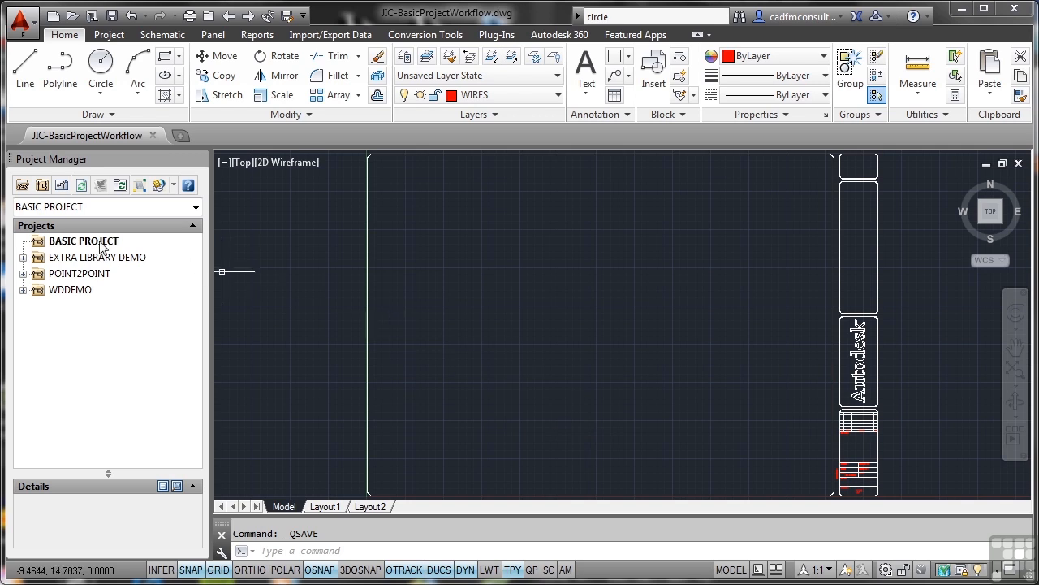
mouse_move(103, 249)
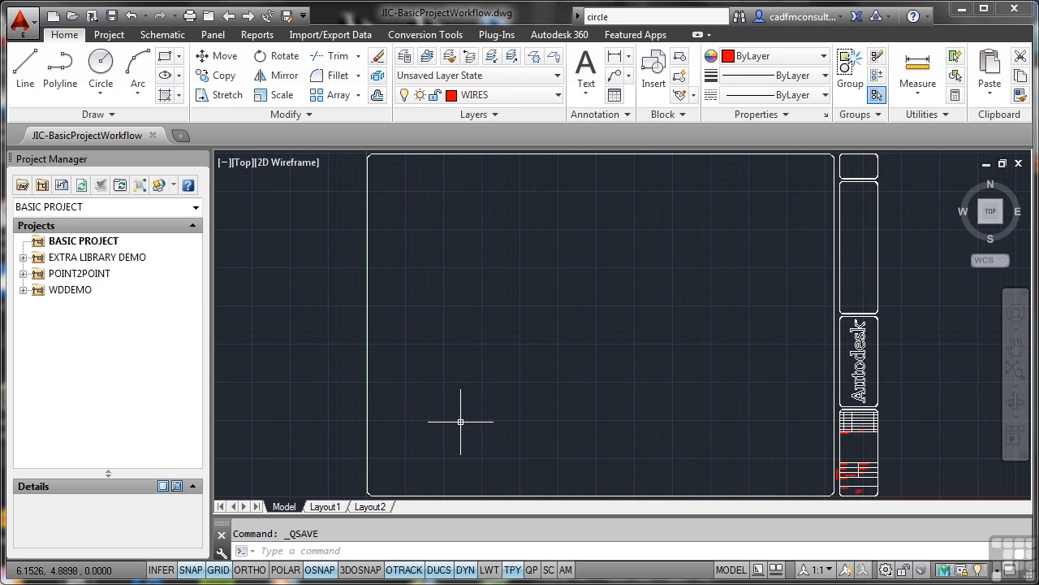
mouse_move(224, 294)
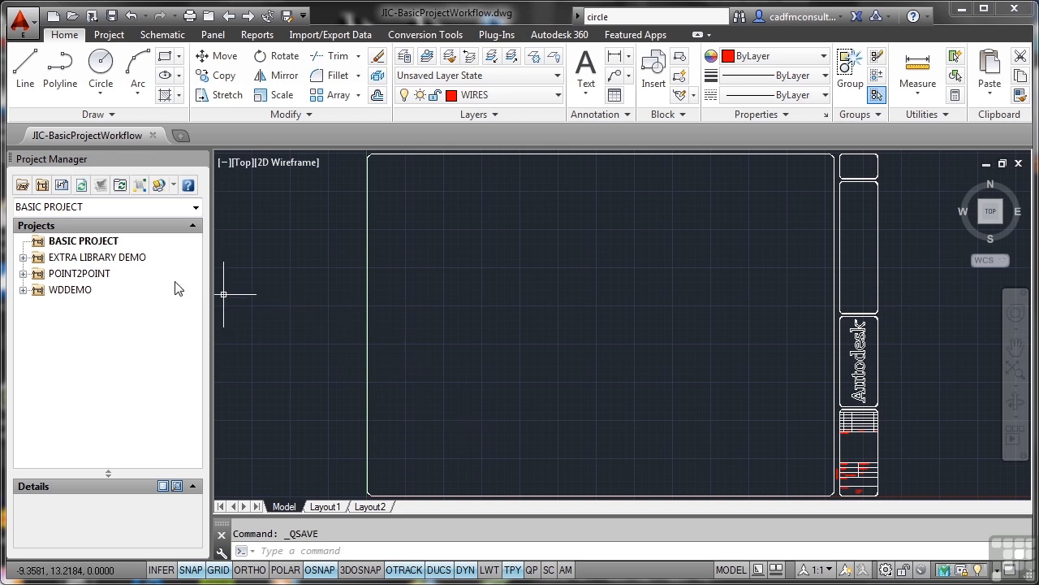
Add the active JIC-BasicProjectWorkflow drawing to BASIC PROJECT, accepting the project default settings
right_click(83, 241)
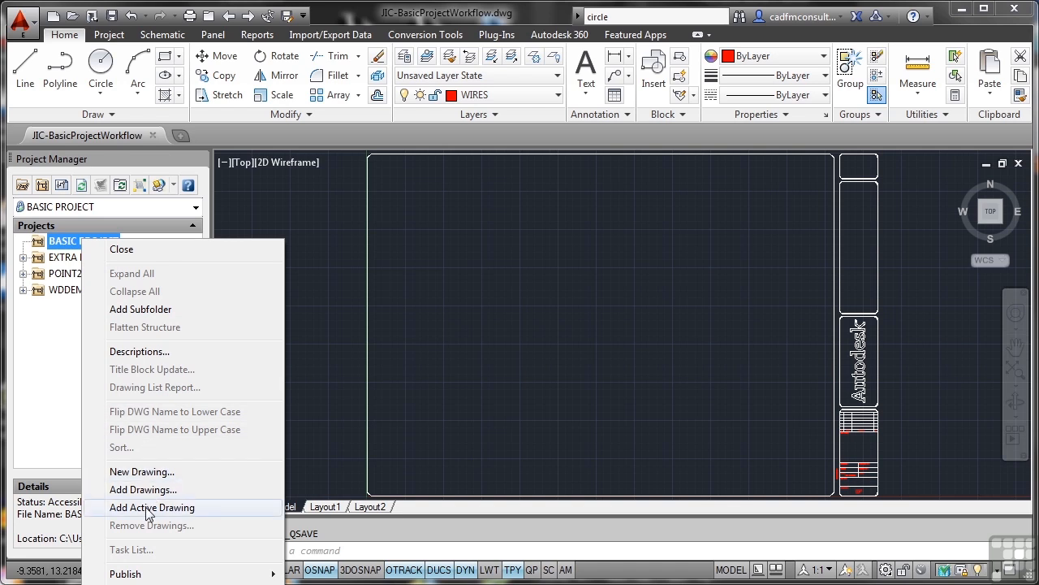
left_click(152, 507)
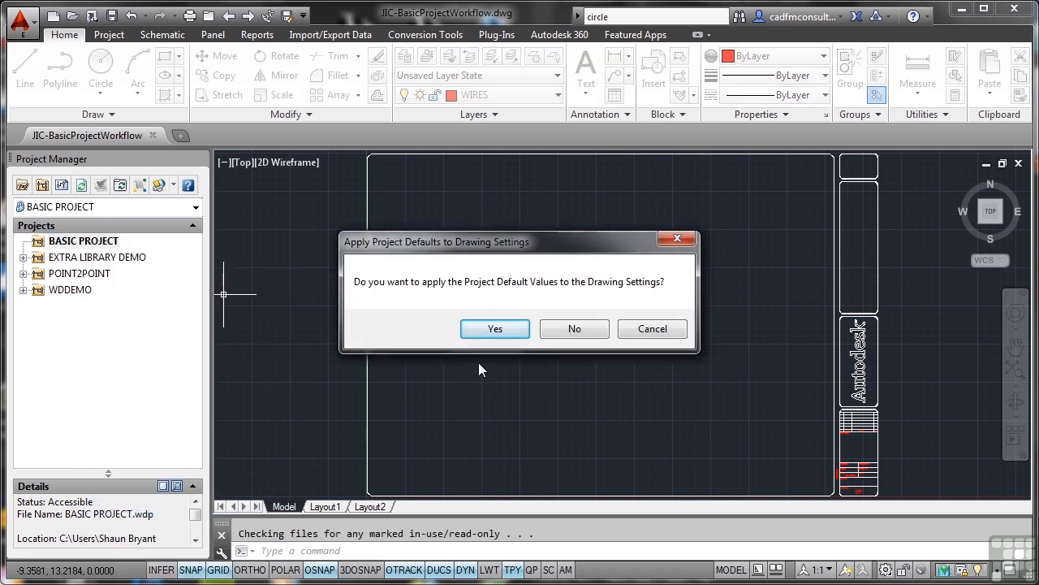
left_click(494, 329)
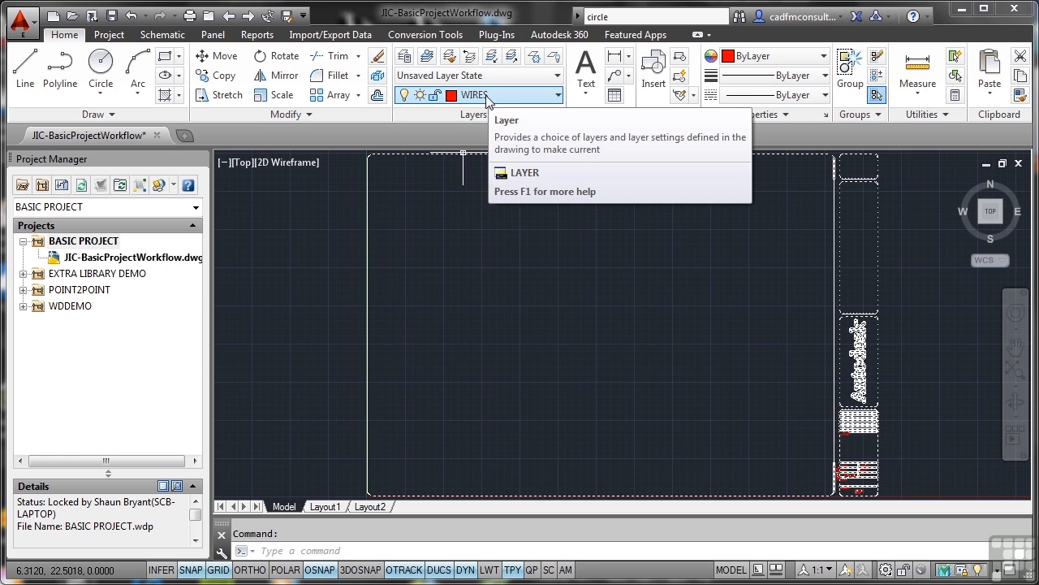
mouse_move(560, 100)
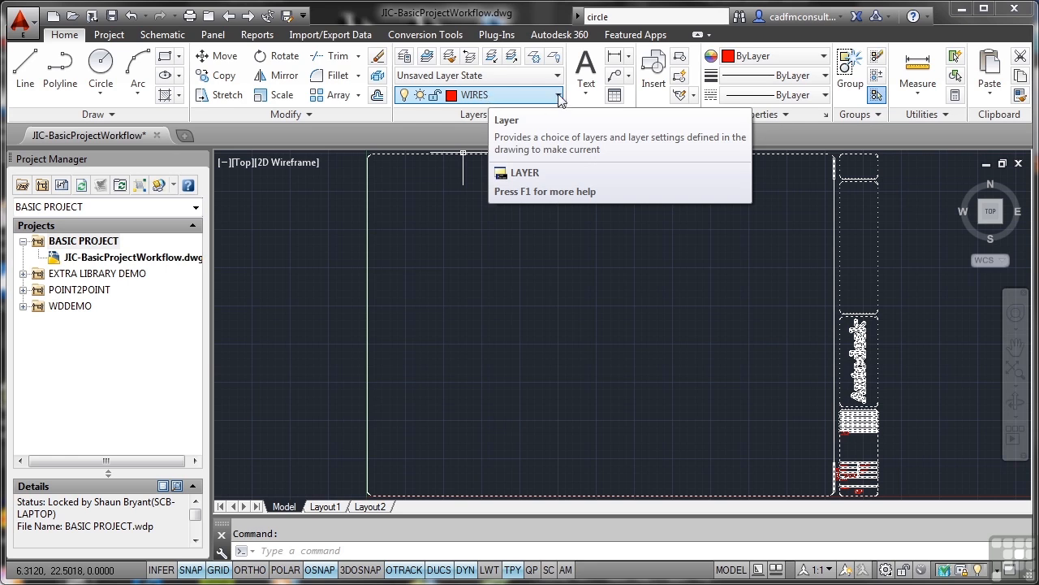
left_click(558, 94)
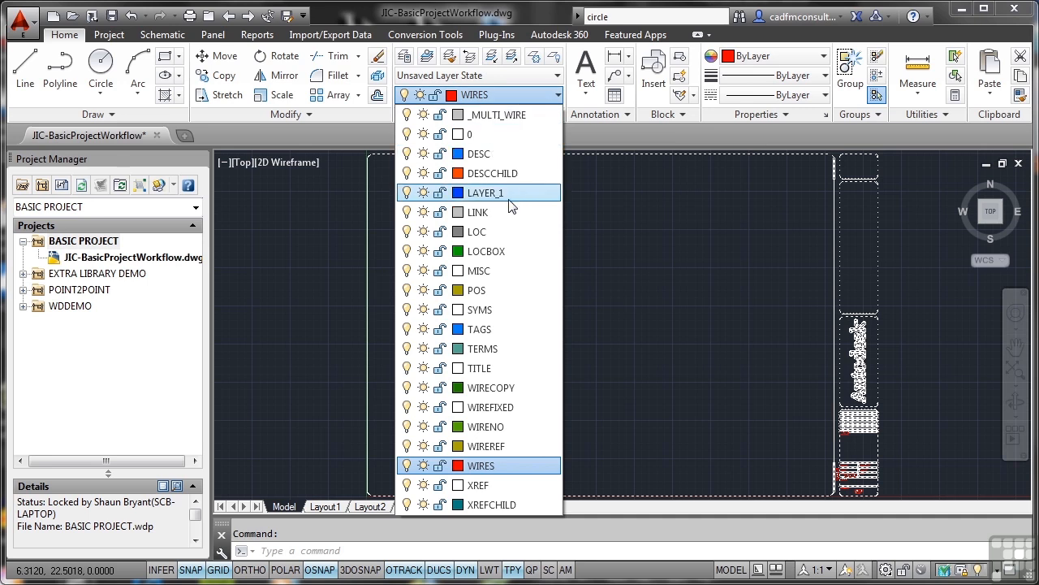
mouse_move(499, 329)
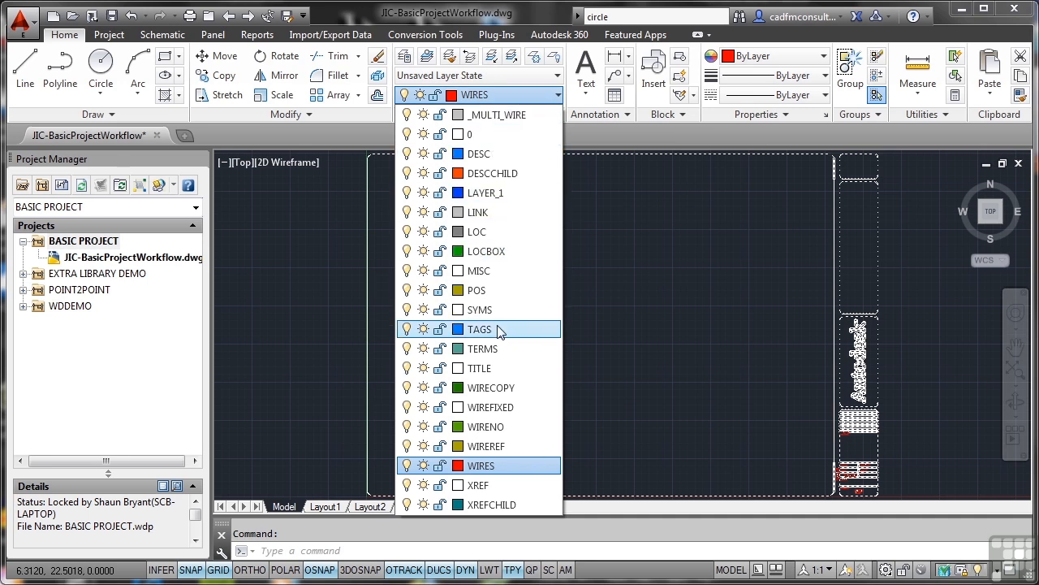
mouse_move(497, 251)
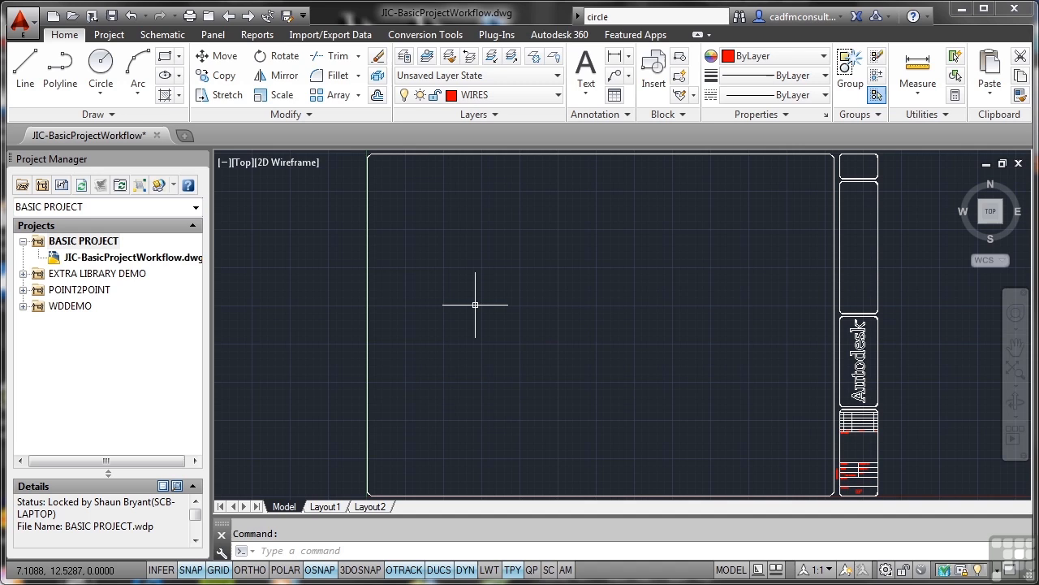
Show the Schematic ribbon with its Wire, Multiple Bus and Source Arrow tools
left_click(161, 35)
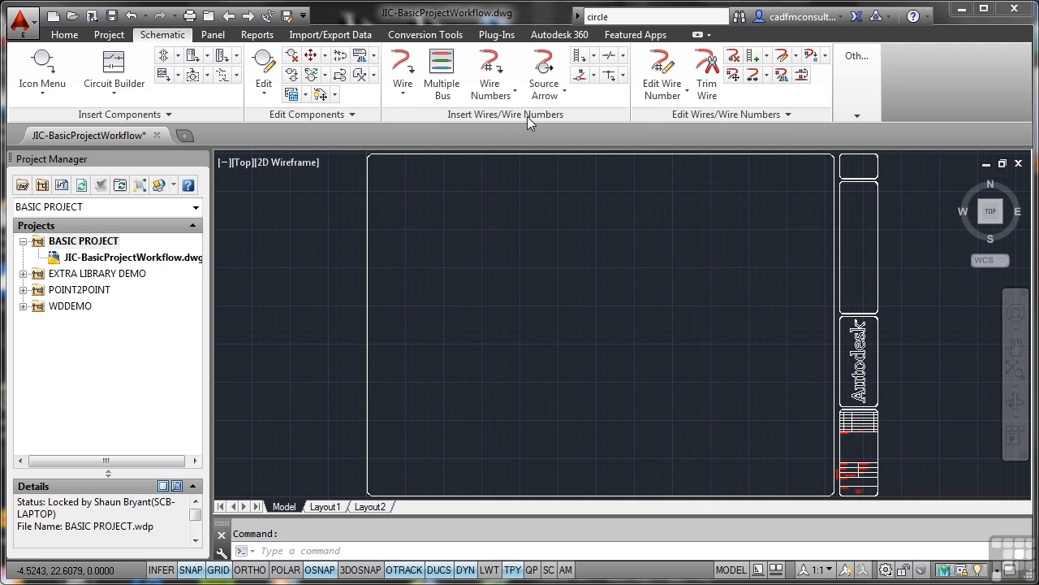
mouse_move(403, 73)
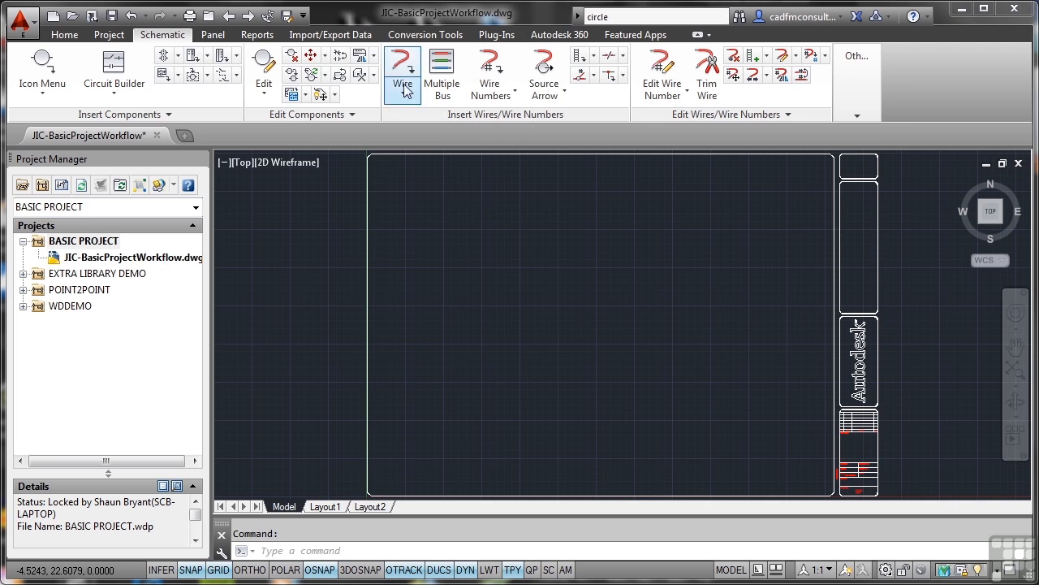
mouse_move(441, 73)
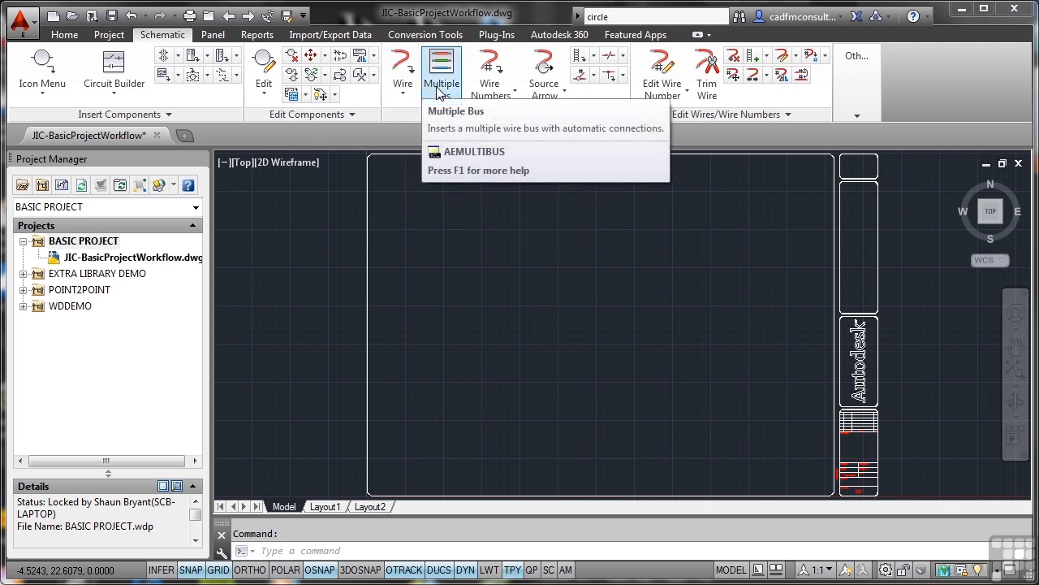
mouse_move(544, 73)
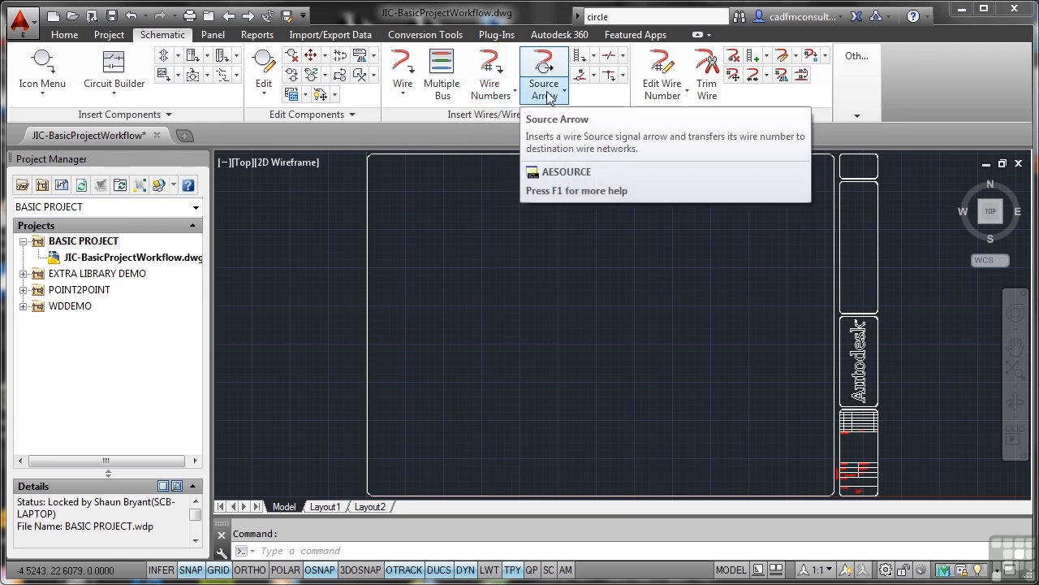
mouse_move(579, 147)
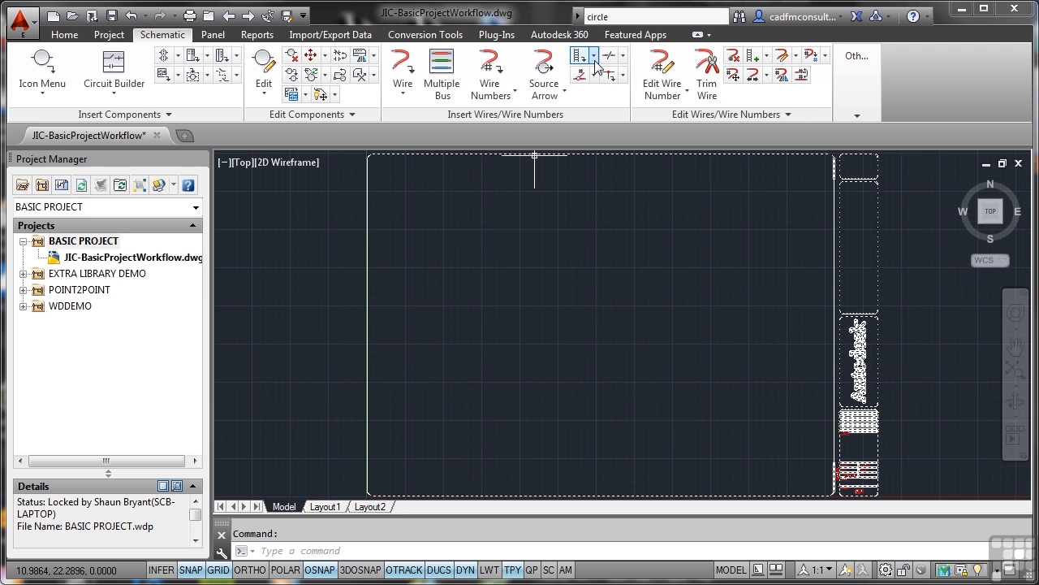
Configure Insert Ladder: spacing 1, width 5, 10 rungs, 1st reference 001, rungs drawn
left_click(595, 55)
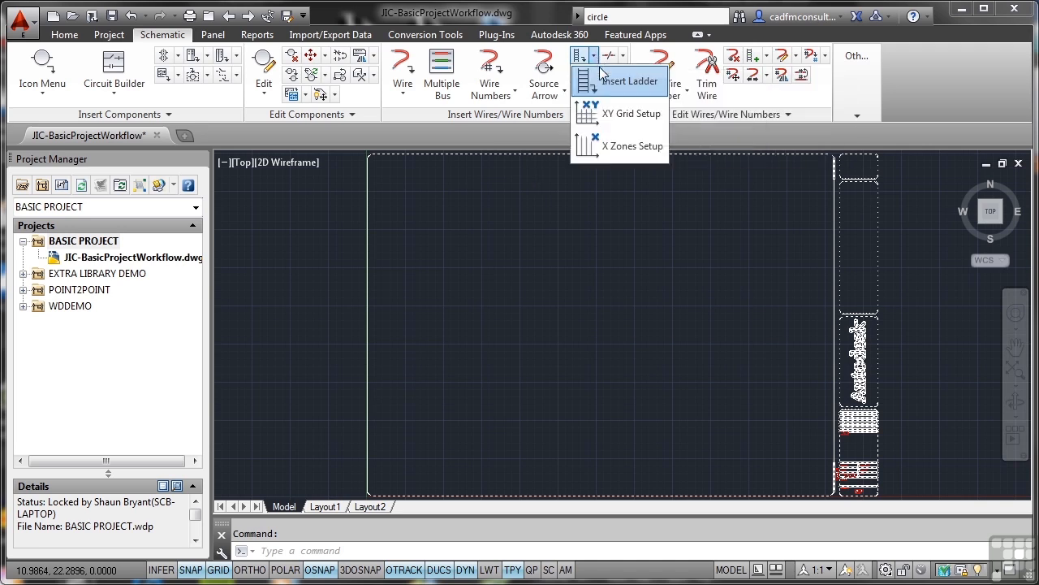
left_click(630, 80)
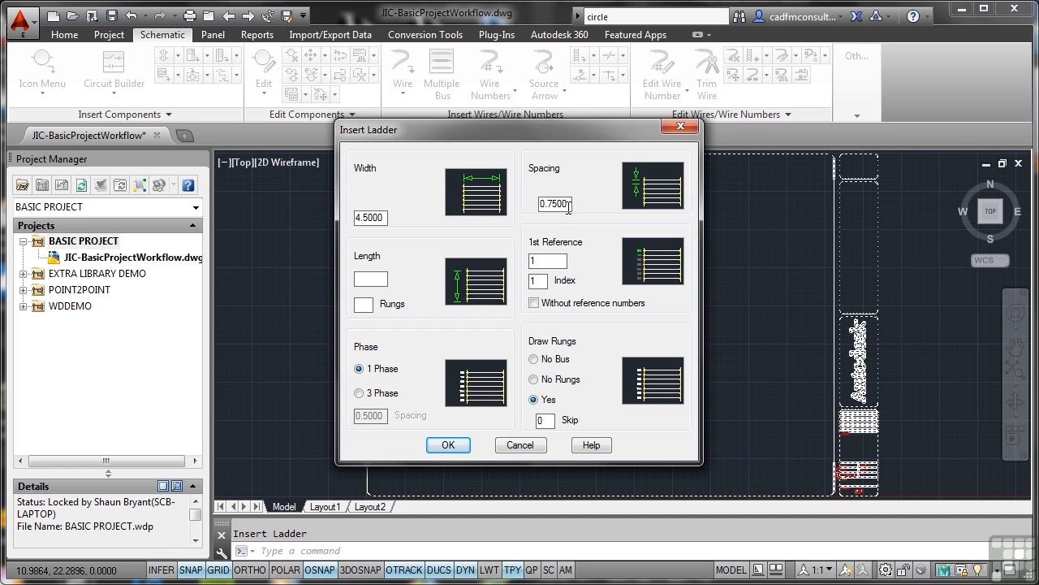
triple_click(554, 204)
type("1")
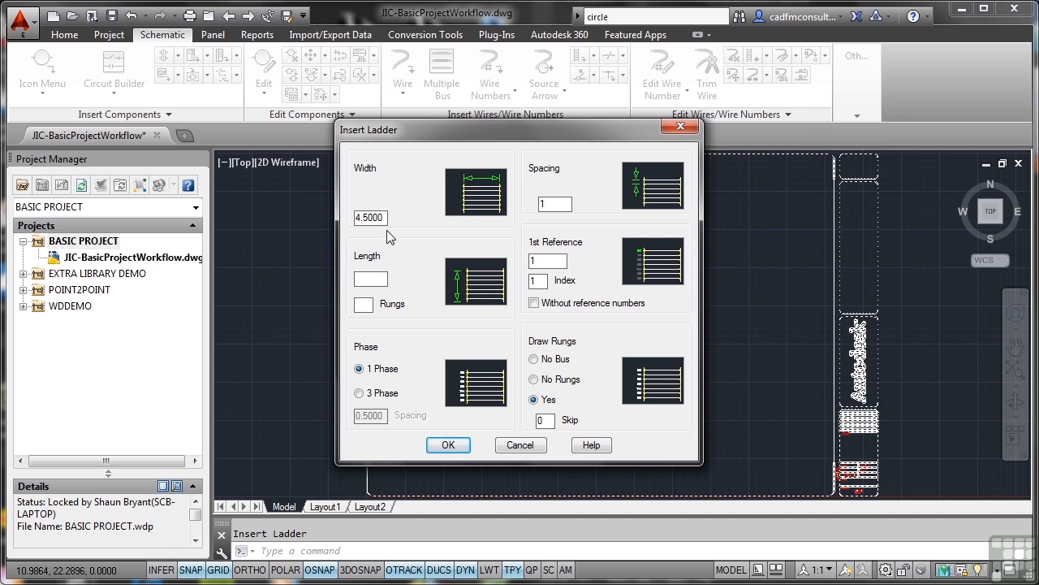
left_click(370, 217)
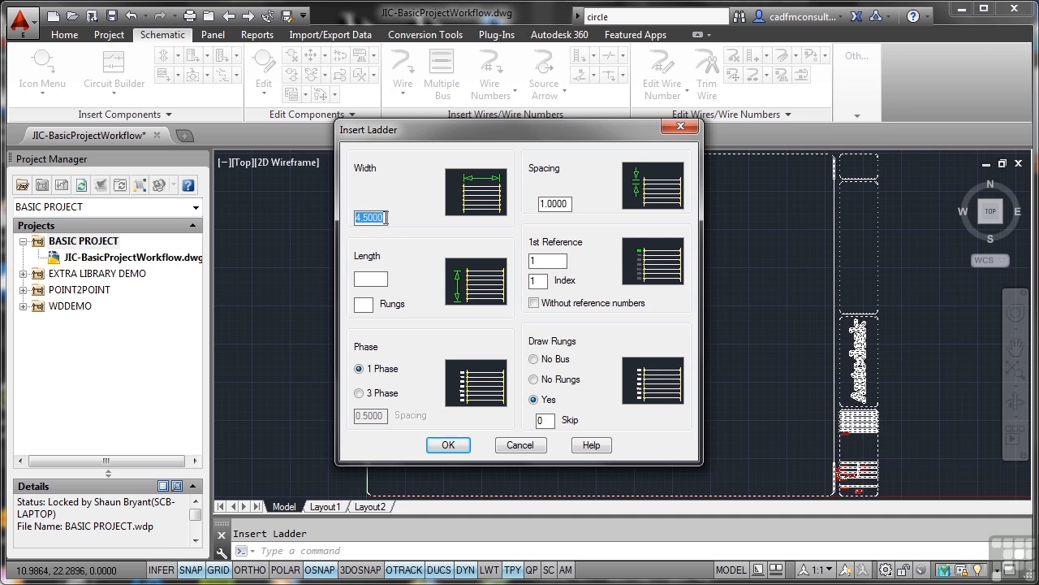
type("5")
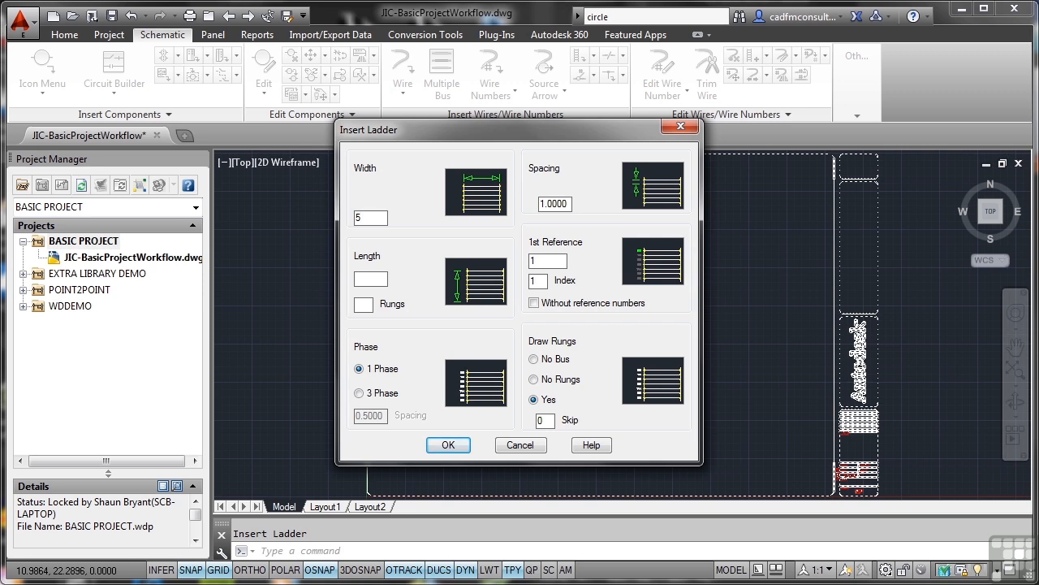
left_click(371, 277)
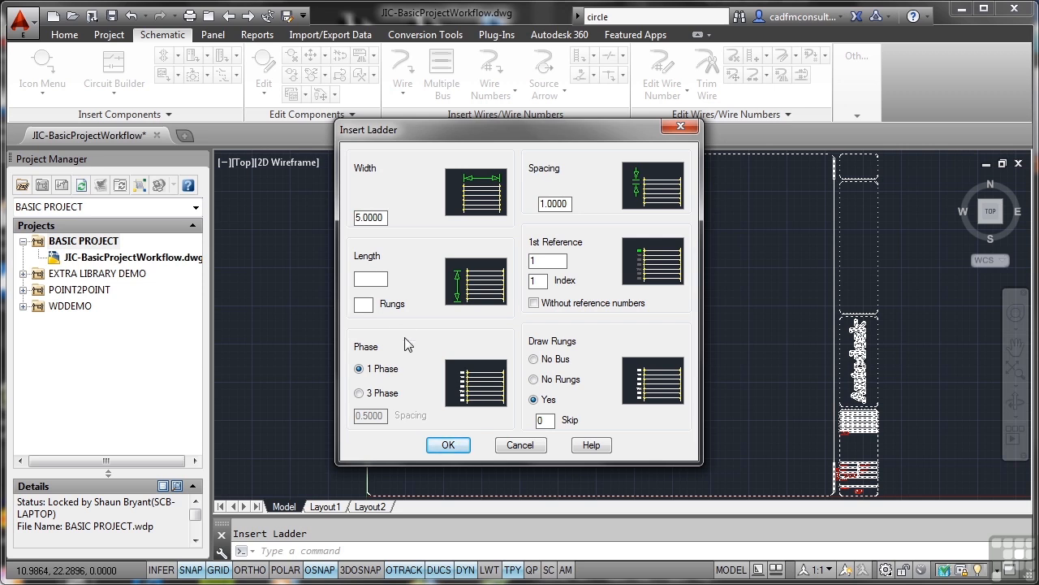
type("10")
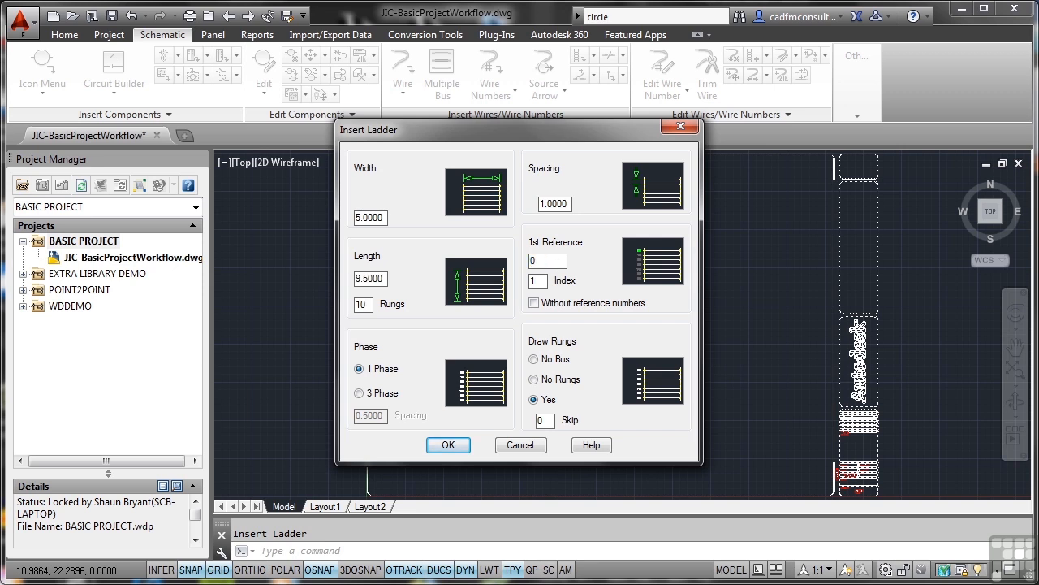
type("001")
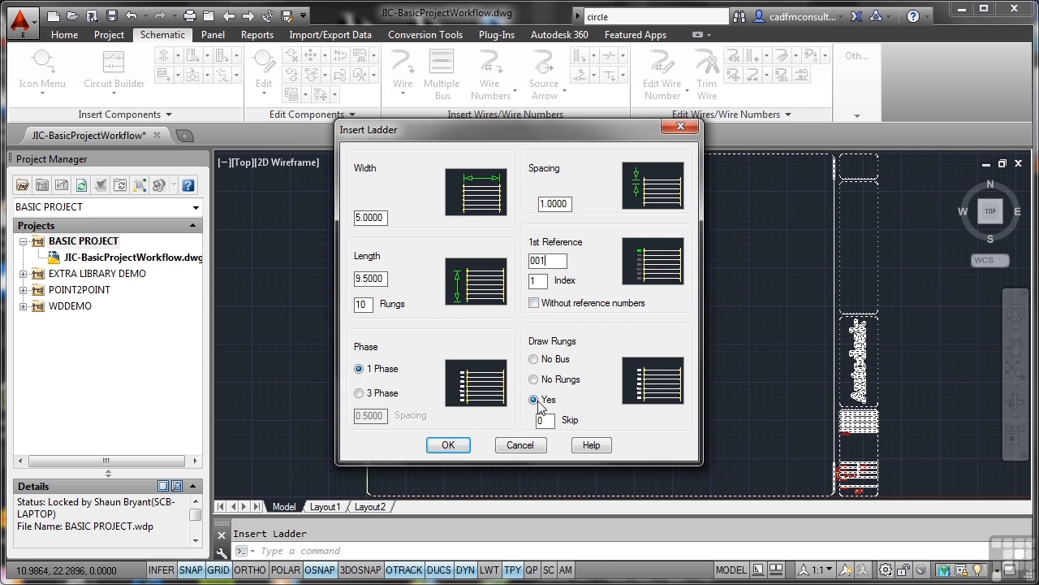
left_click(533, 399)
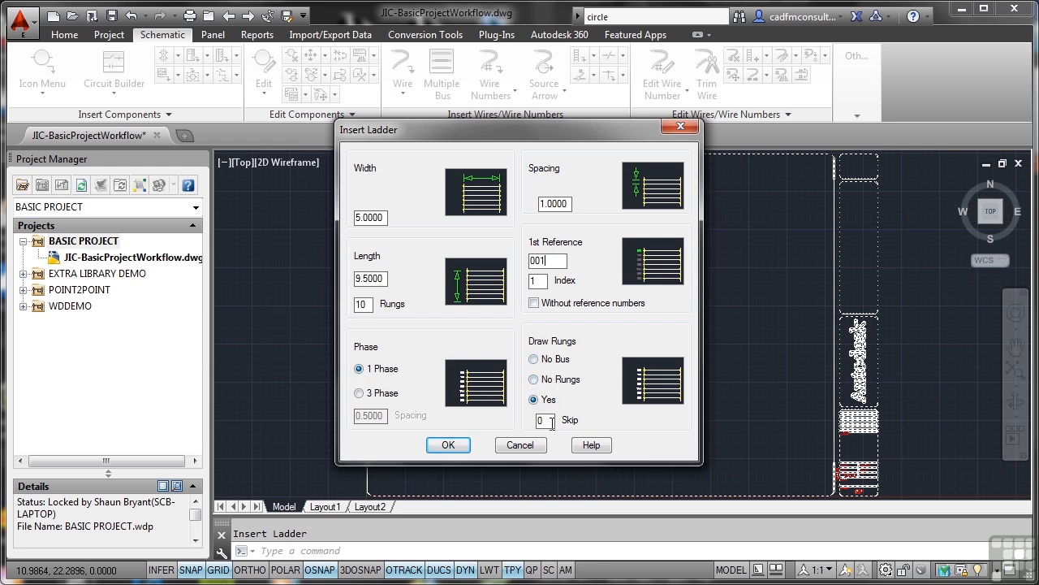
left_click(448, 445)
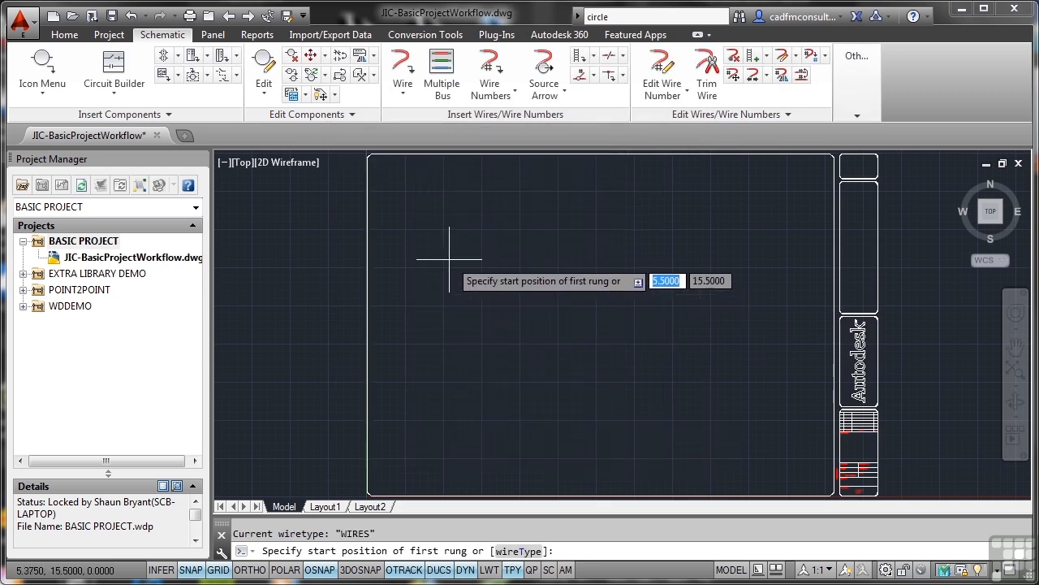
mouse_move(422, 219)
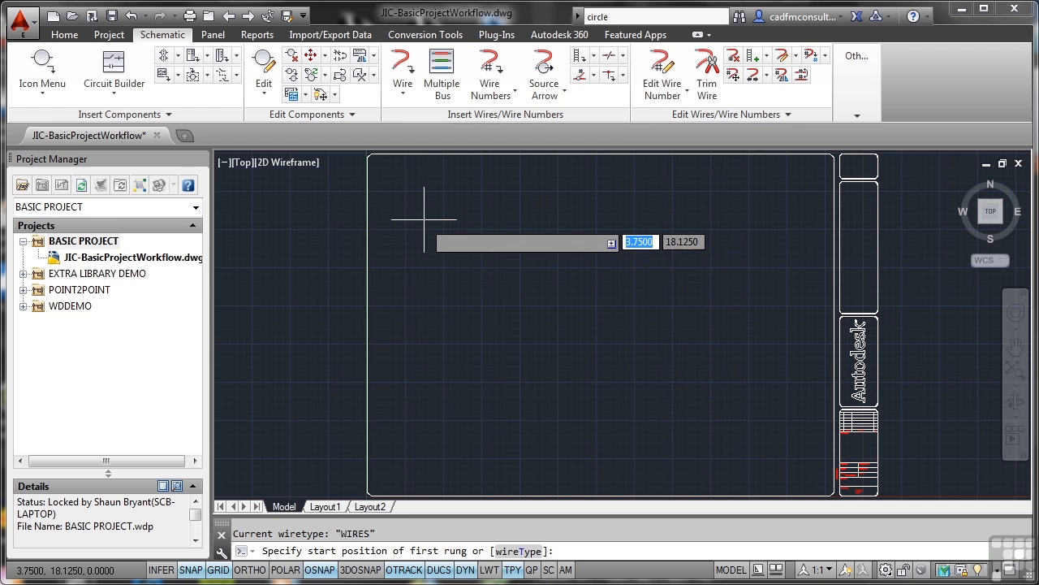
Place the ladder's first rung near the top-left of the border and return to Home
left_click(423, 216)
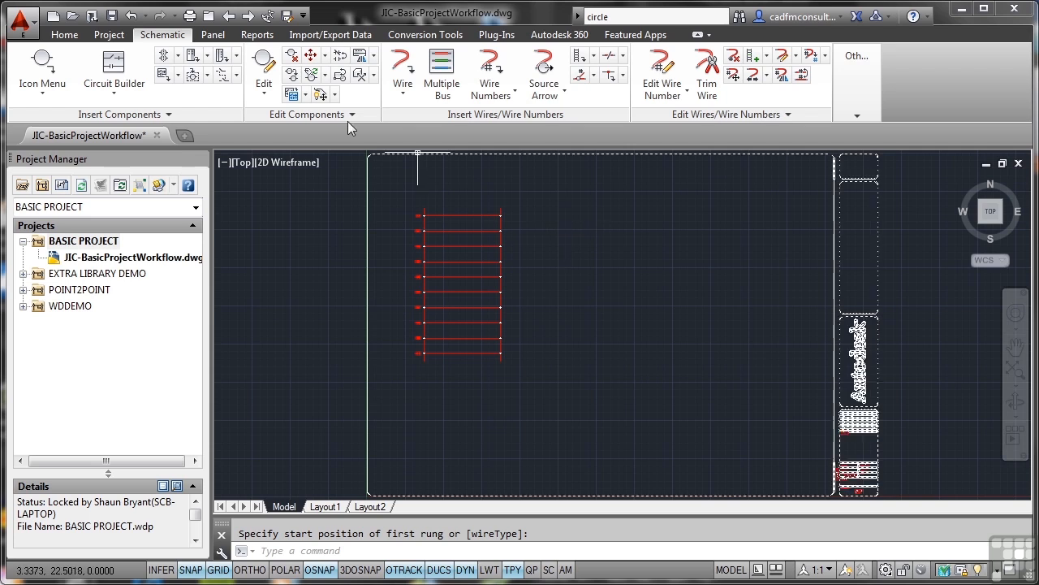
left_click(64, 34)
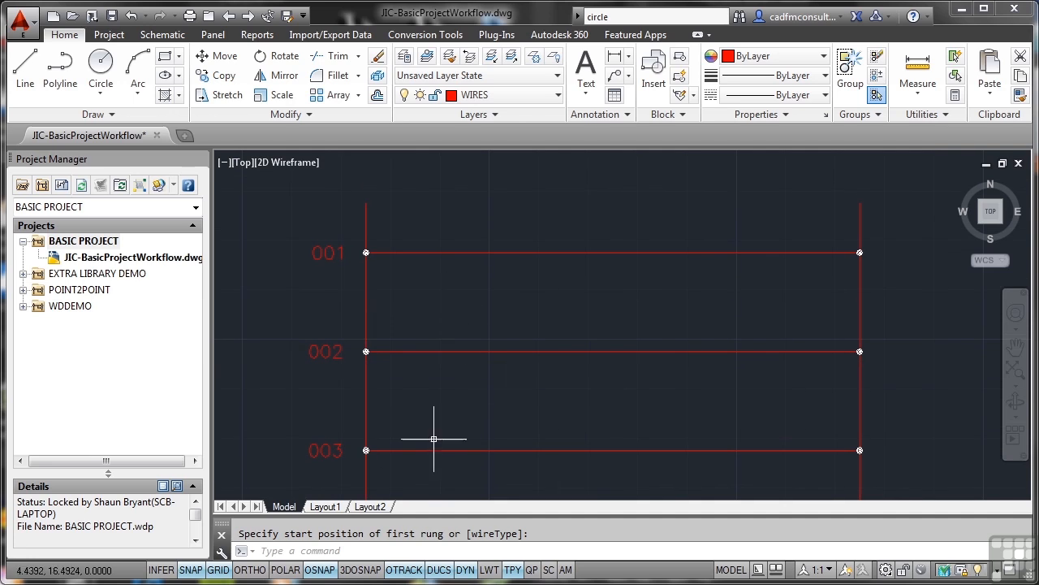
mouse_move(554, 341)
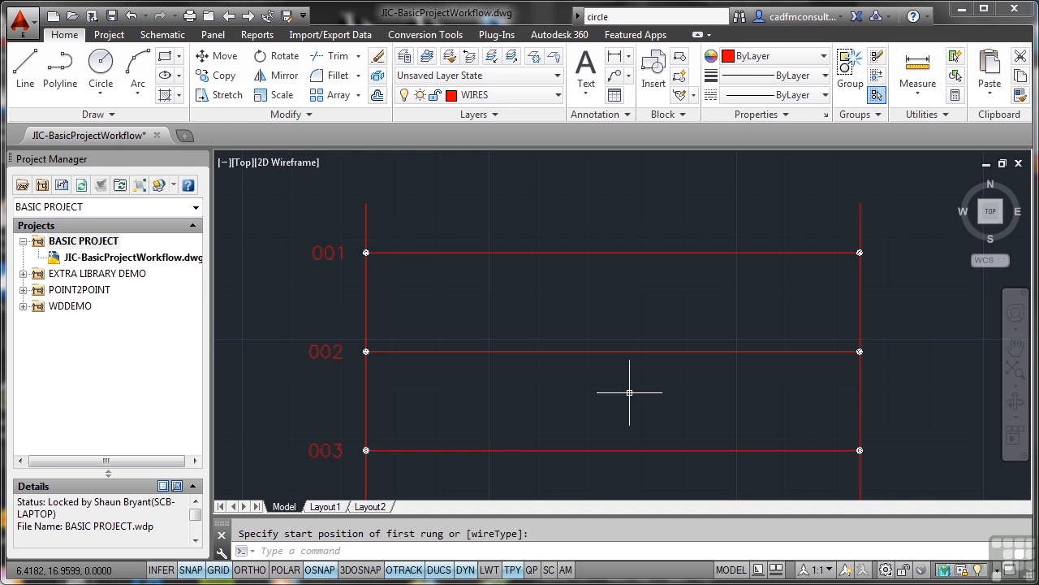
Open the JIC Insert Component icon menu and expand Relays/Contacts to reach Relay Coil
left_click(162, 34)
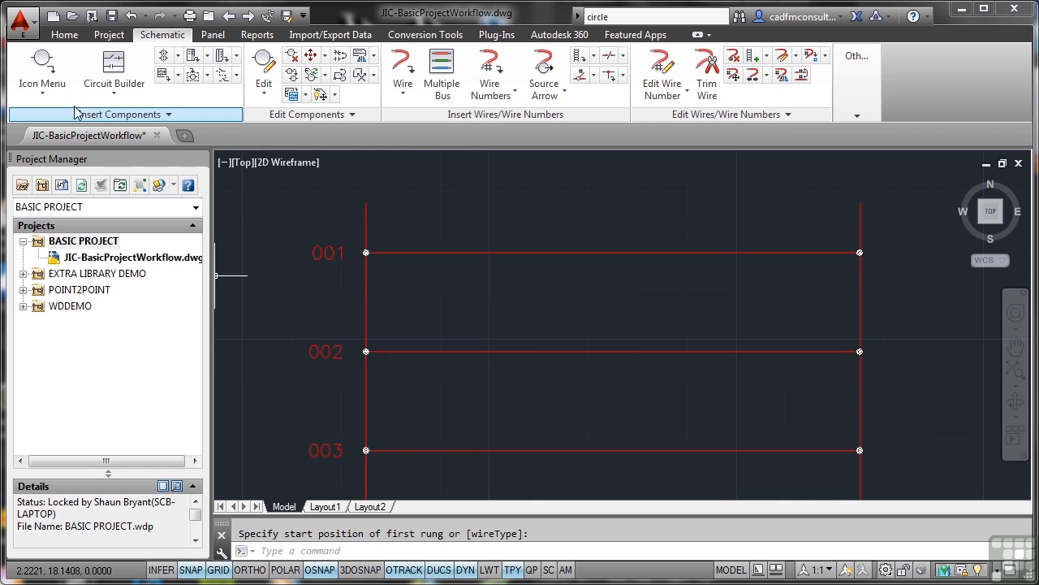
left_click(41, 72)
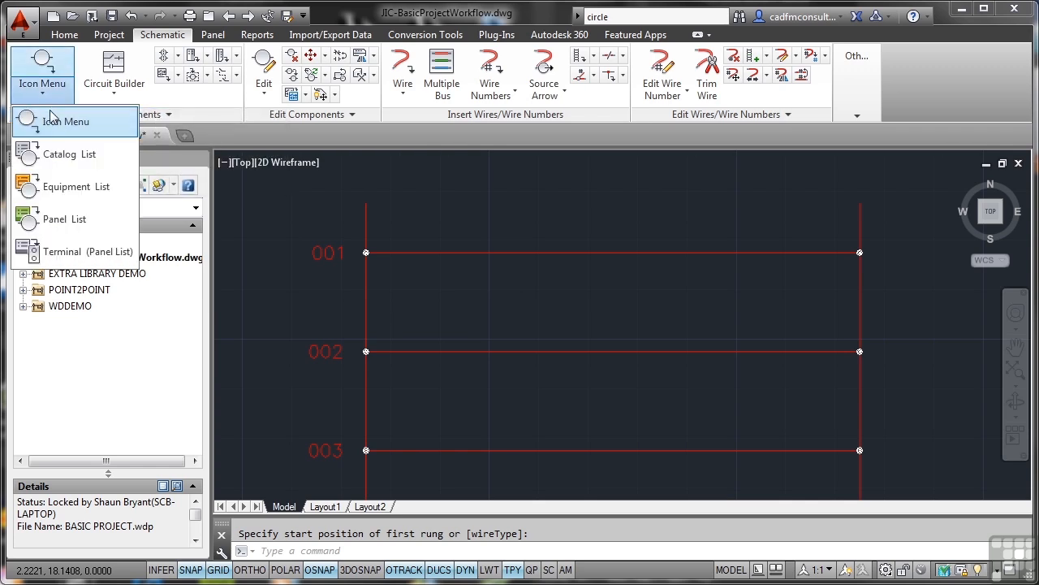
left_click(65, 121)
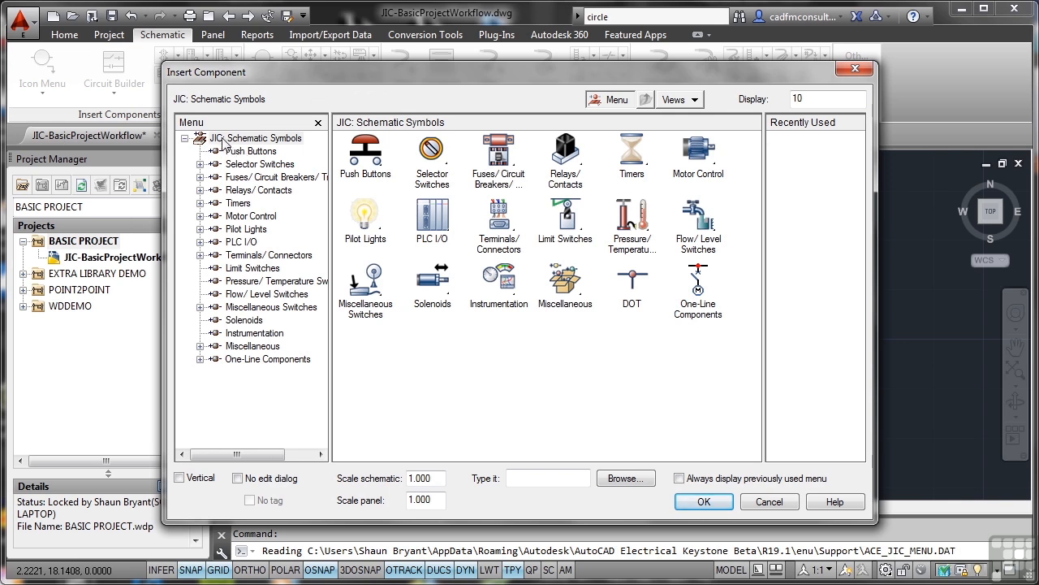
left_click(255, 139)
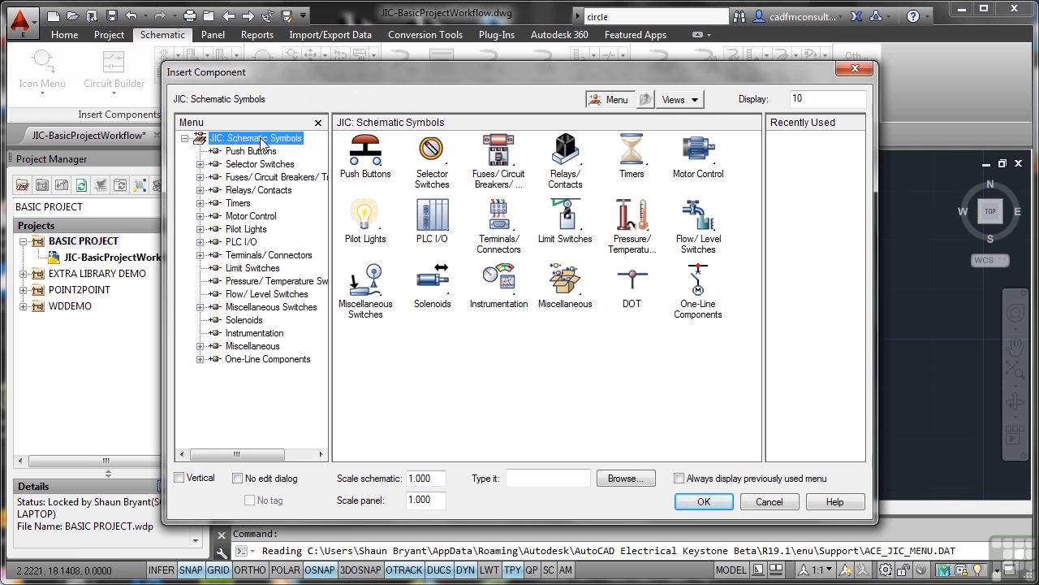
mouse_move(258, 187)
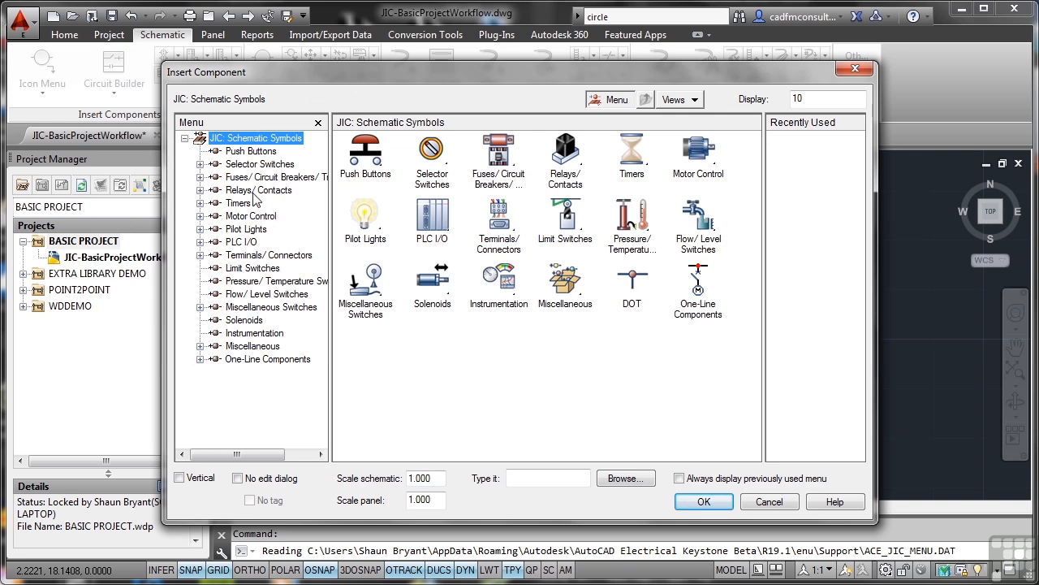
left_click(200, 190)
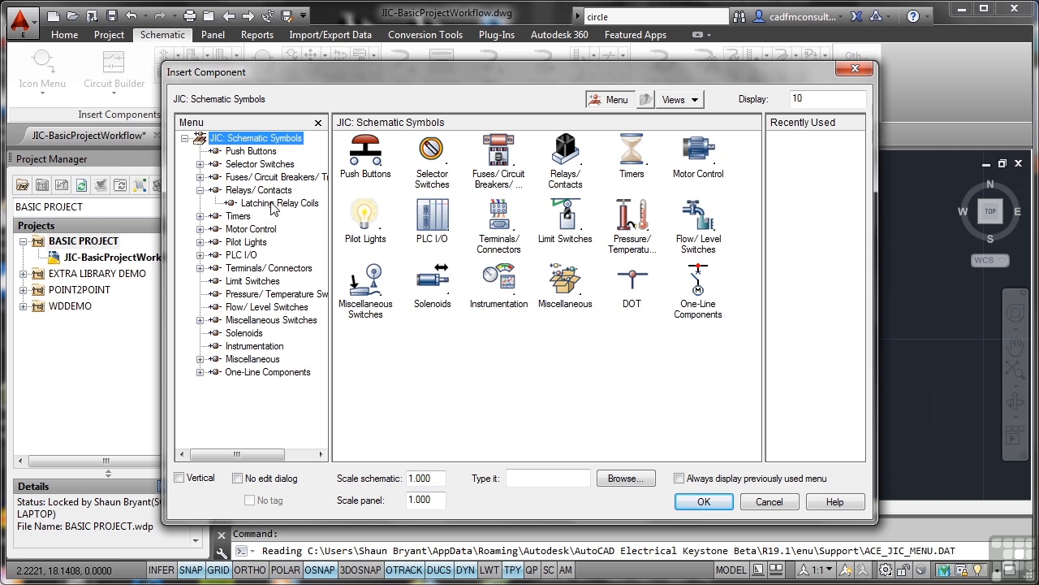
left_click(258, 189)
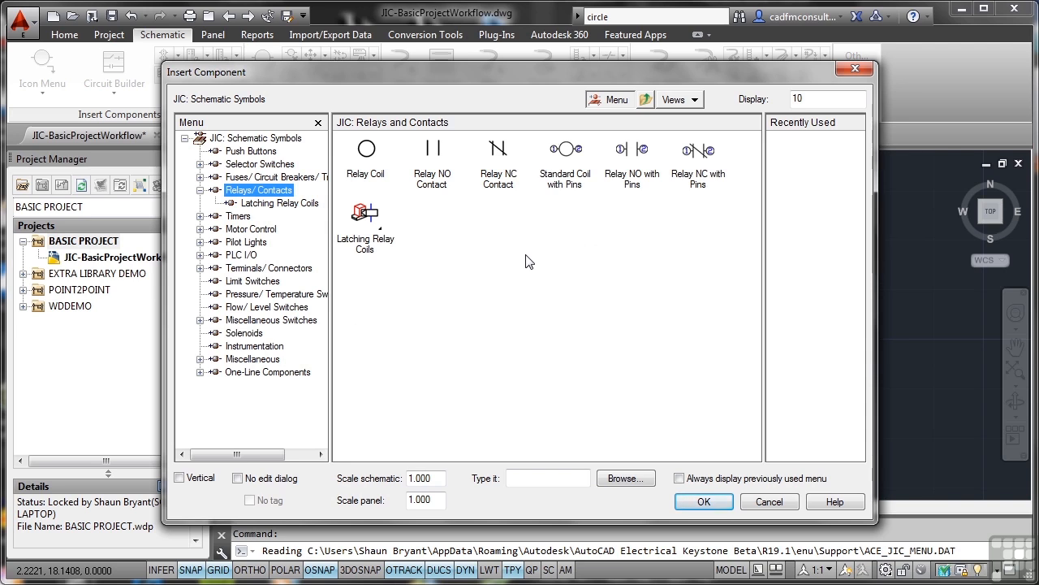
mouse_move(370, 166)
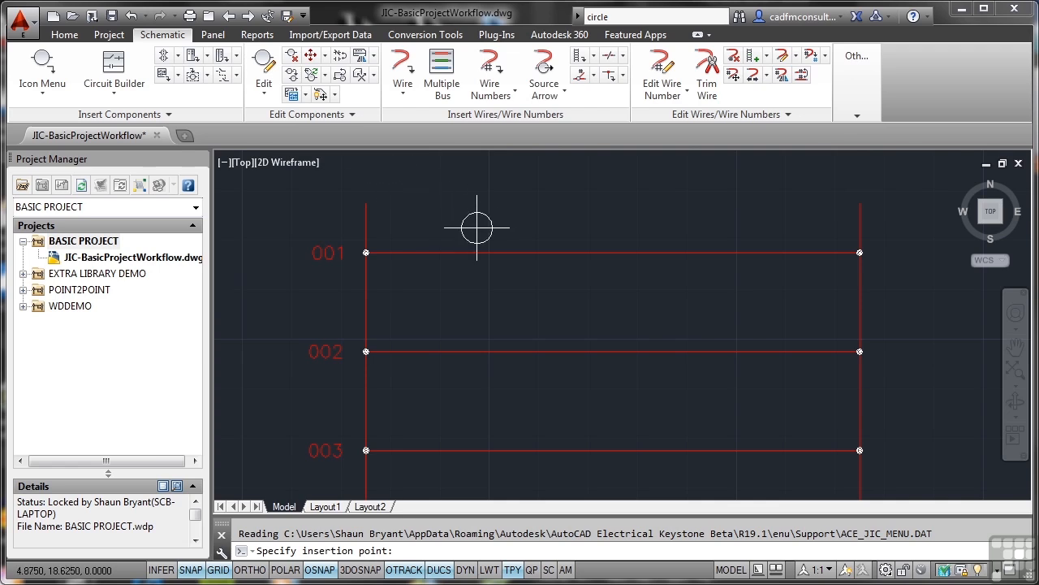
mouse_move(550, 240)
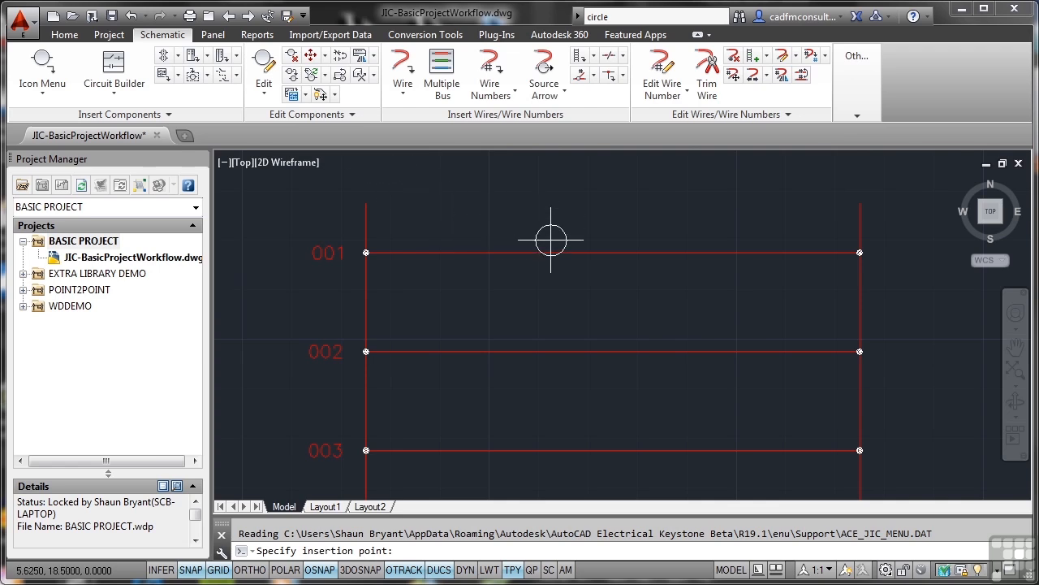
mouse_move(538, 253)
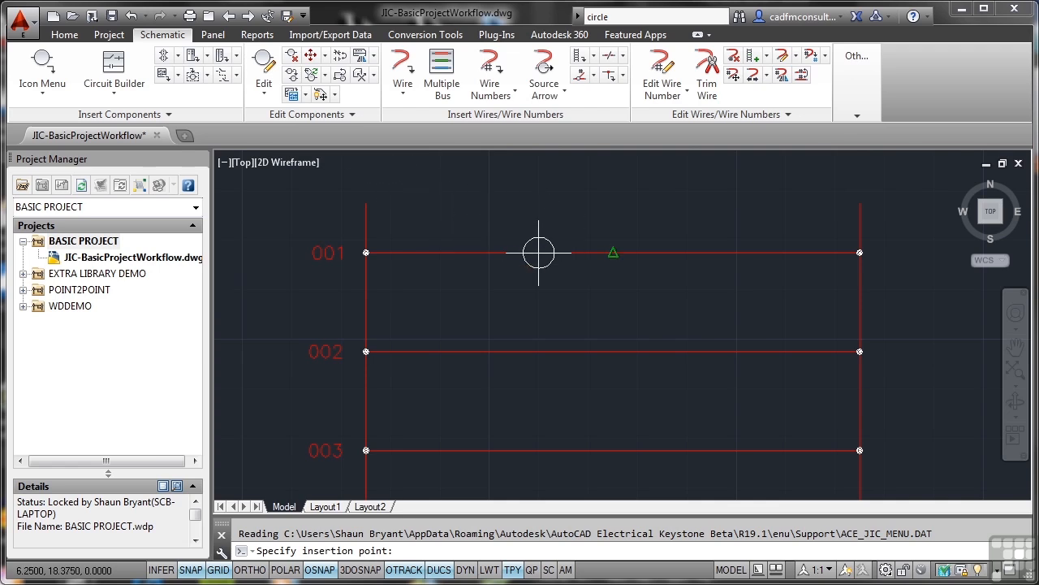
mouse_move(513, 252)
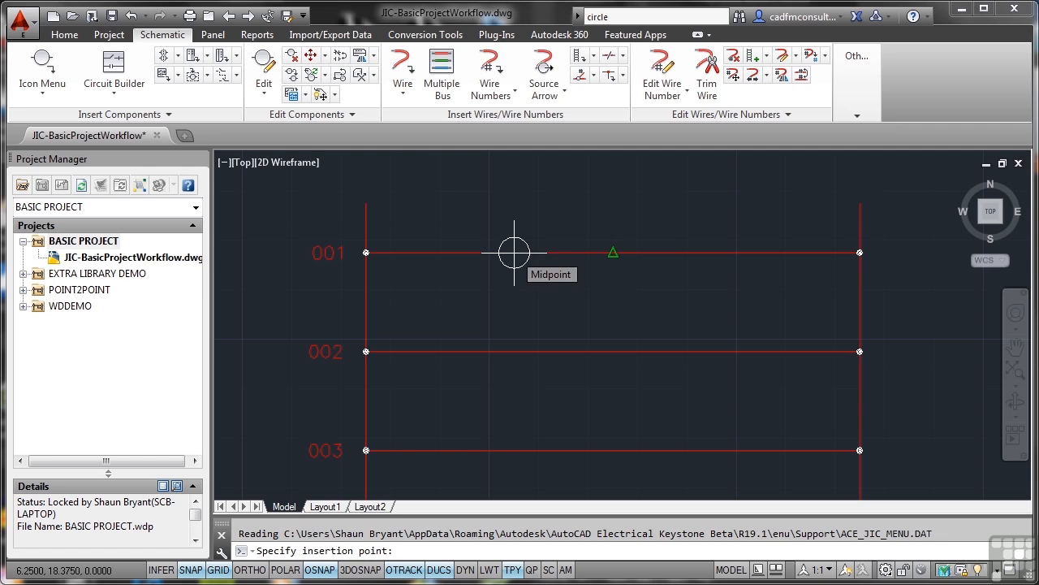
mouse_move(427, 364)
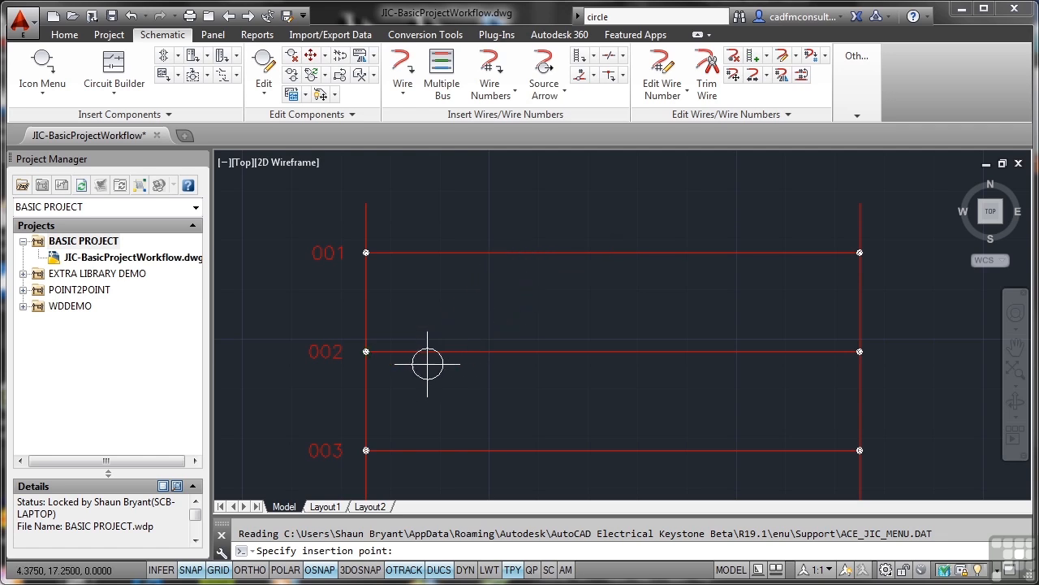
mouse_move(489, 302)
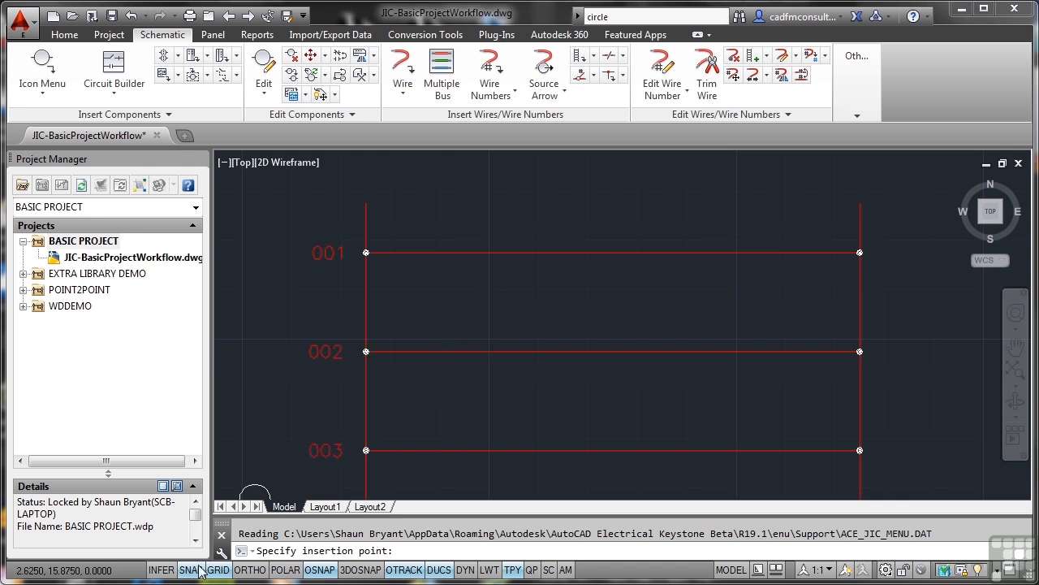
Turn SNAP and GRID off and drop the relay coil at rung 001's midpoint
left_click(190, 569)
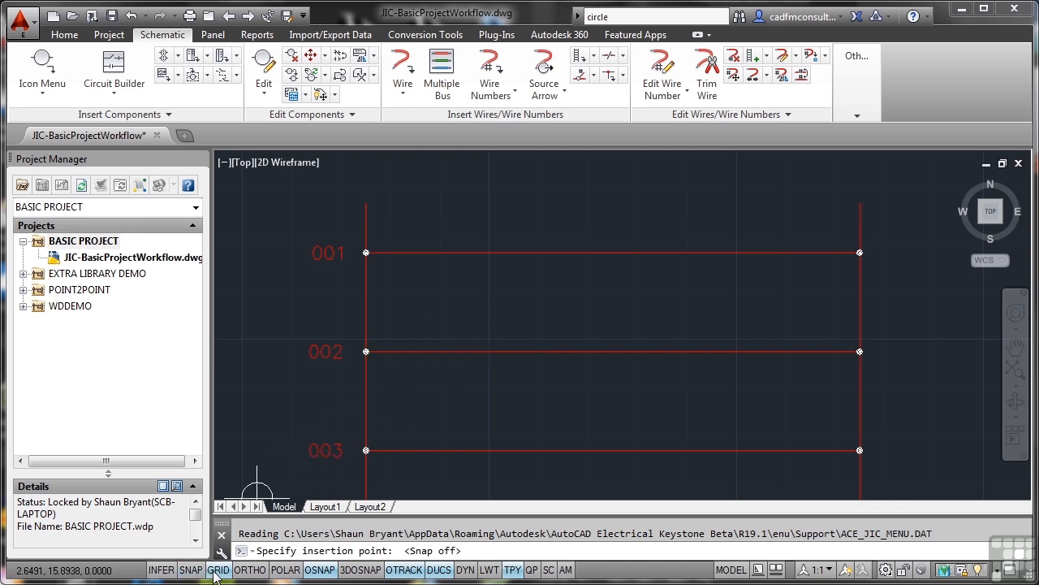
left_click(217, 569)
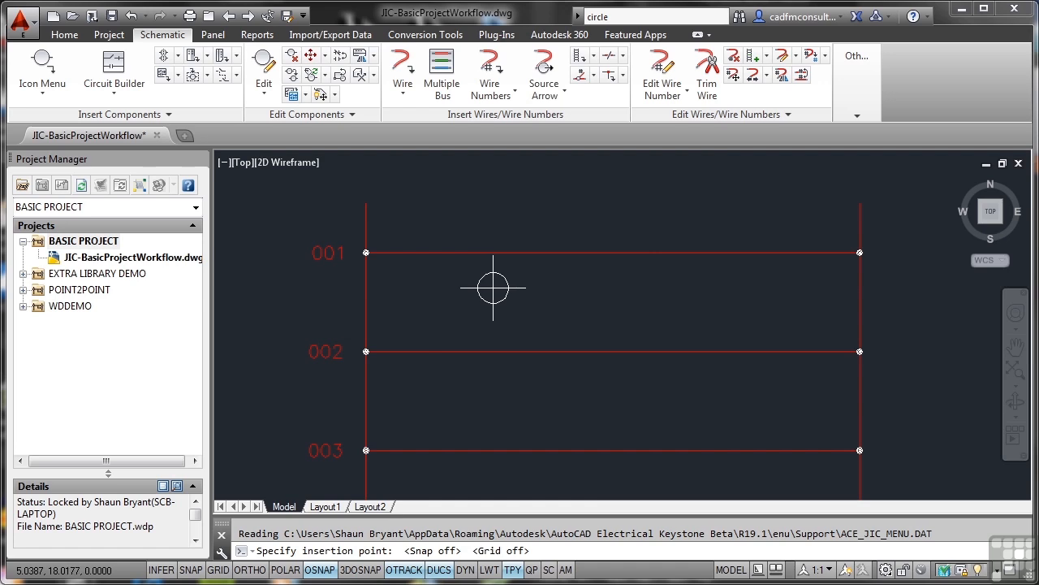
mouse_move(494, 289)
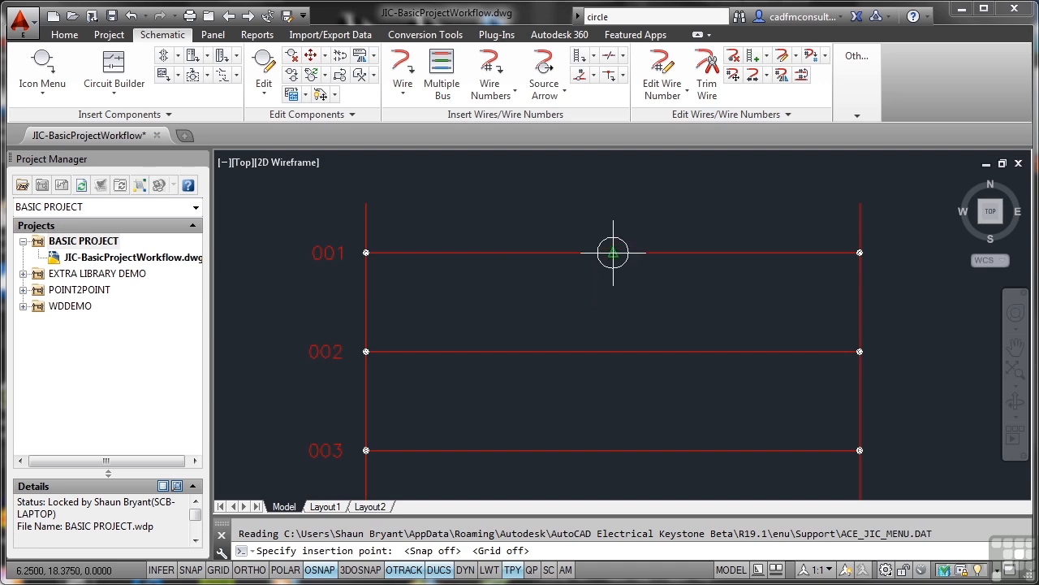
left_click(612, 252)
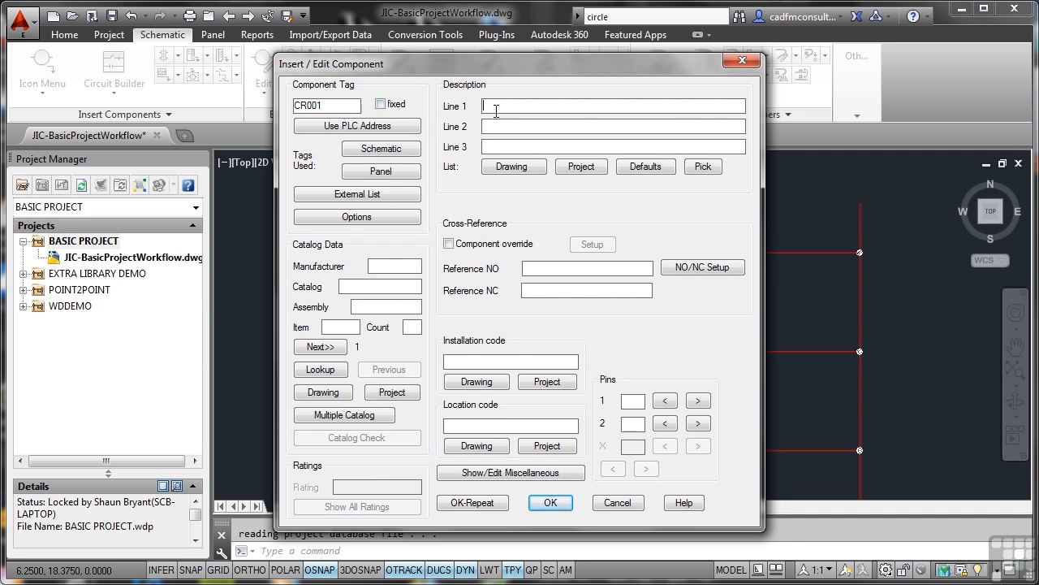
Describe the coil as RELAY COIL, then repeat-place coils CR002 and CR003 on rungs 002 and 003
type("R")
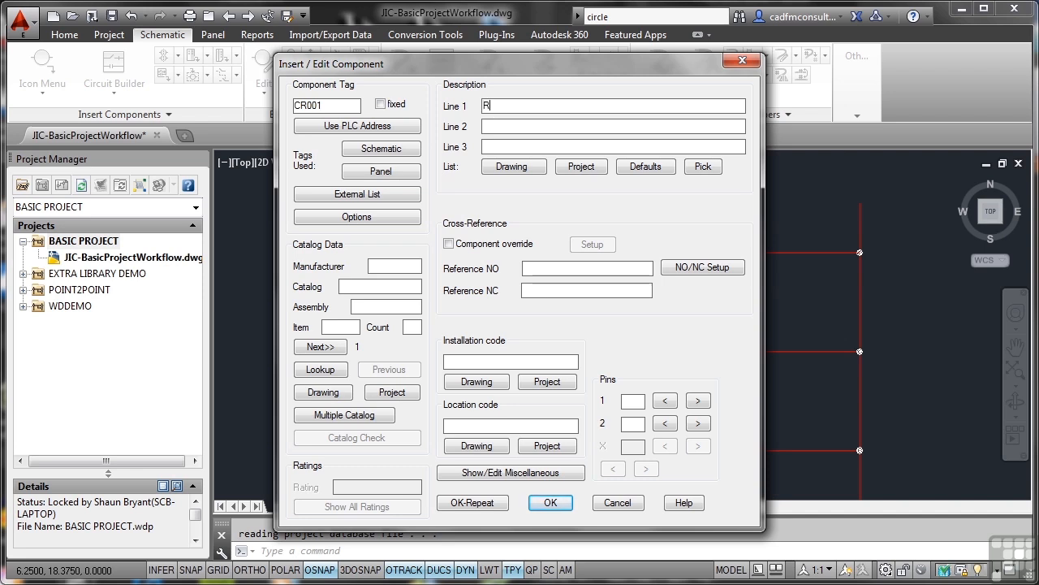
type("ELAY")
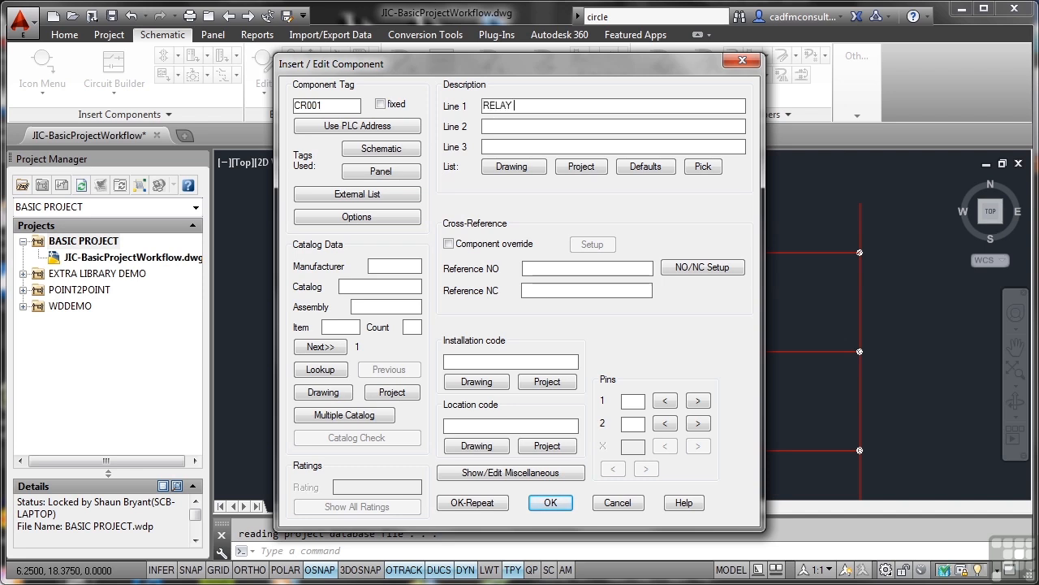
type("COIL")
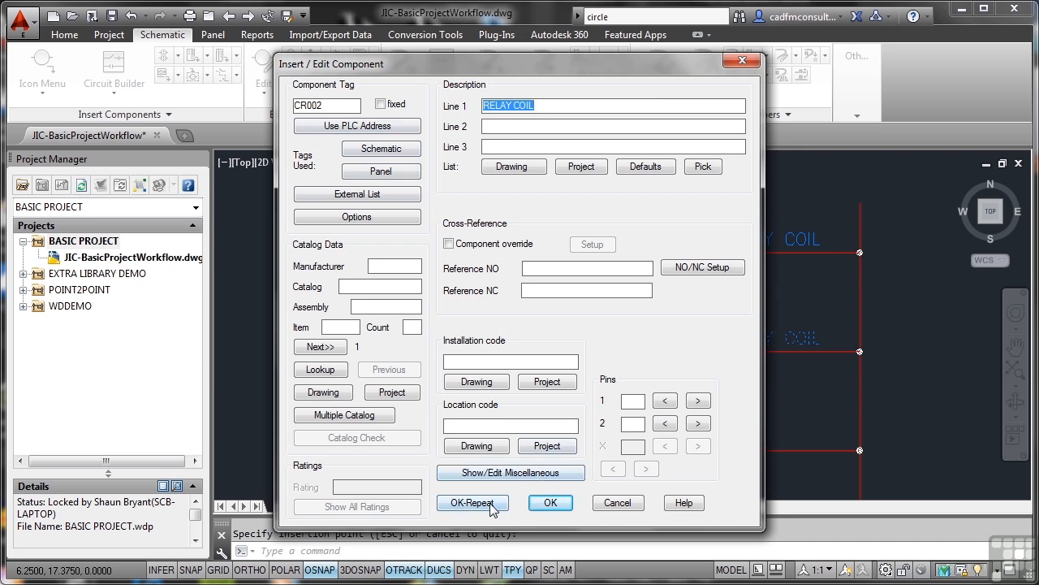
left_click(473, 503)
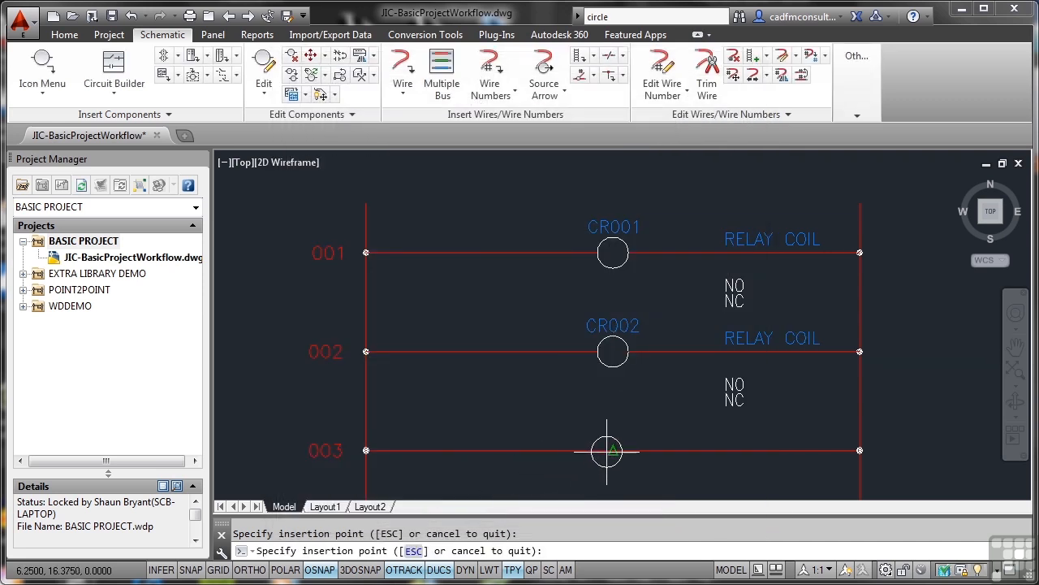
left_click(608, 451)
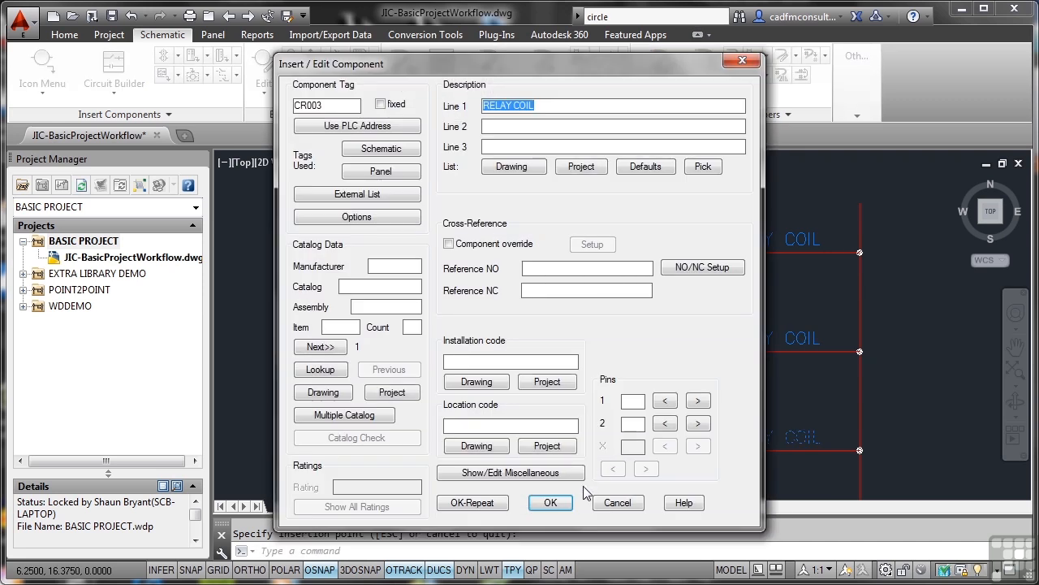
left_click(550, 502)
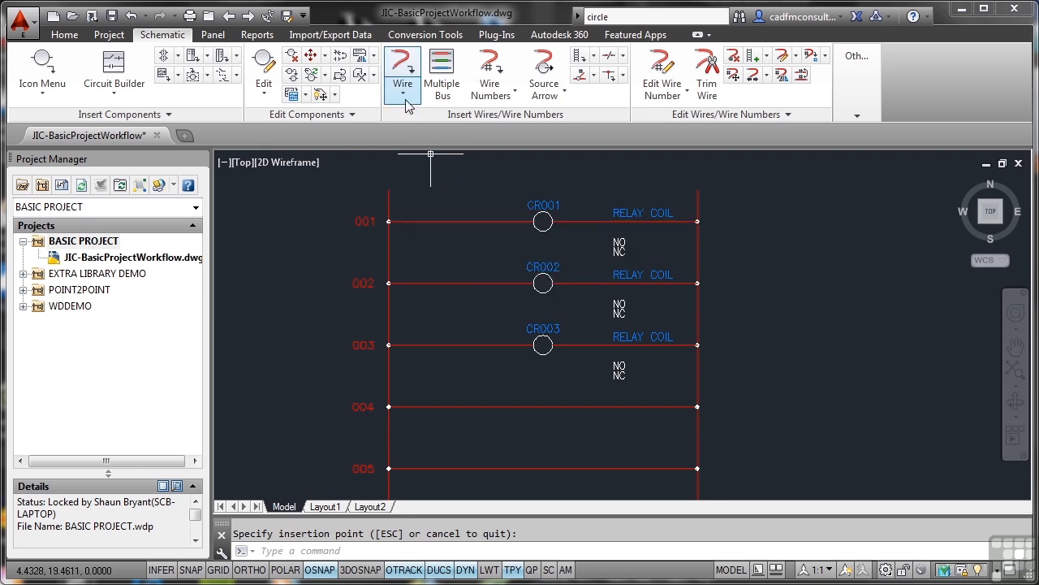
Draw a plain wire from coil CR001 routed down to CR002, then end the command
left_click(403, 97)
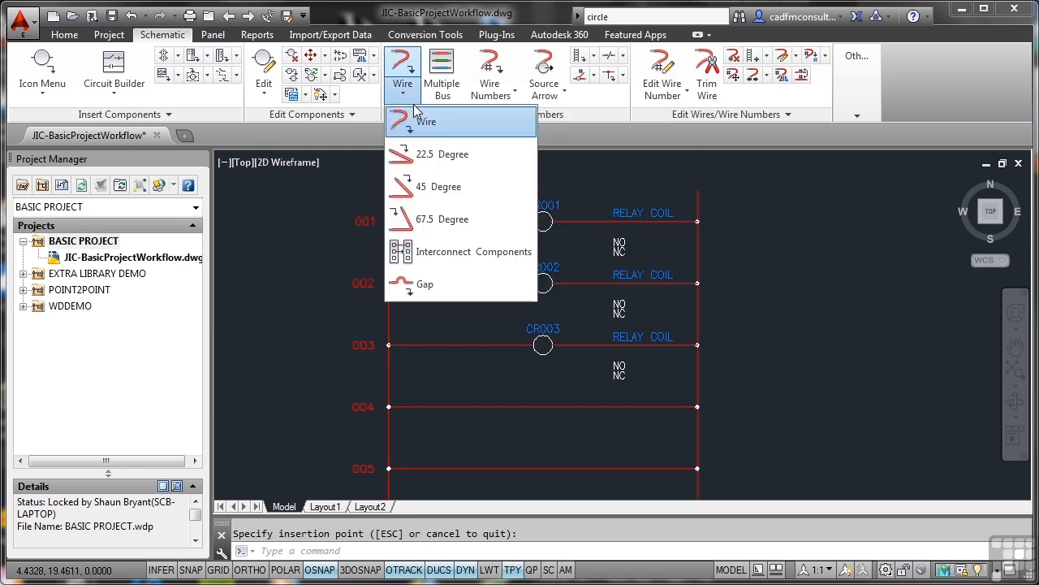
left_click(426, 121)
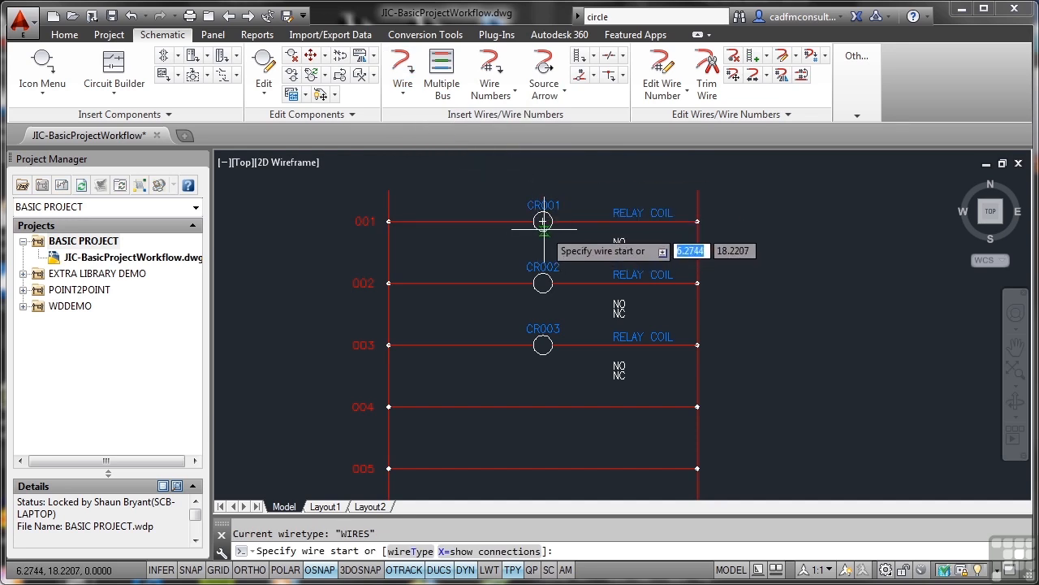
mouse_move(542, 229)
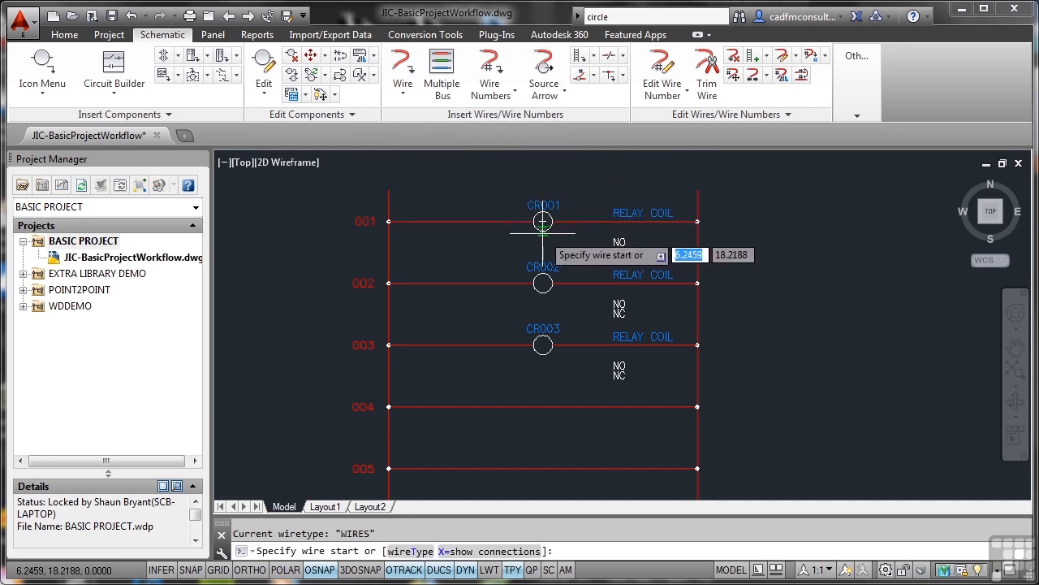
left_click(543, 220)
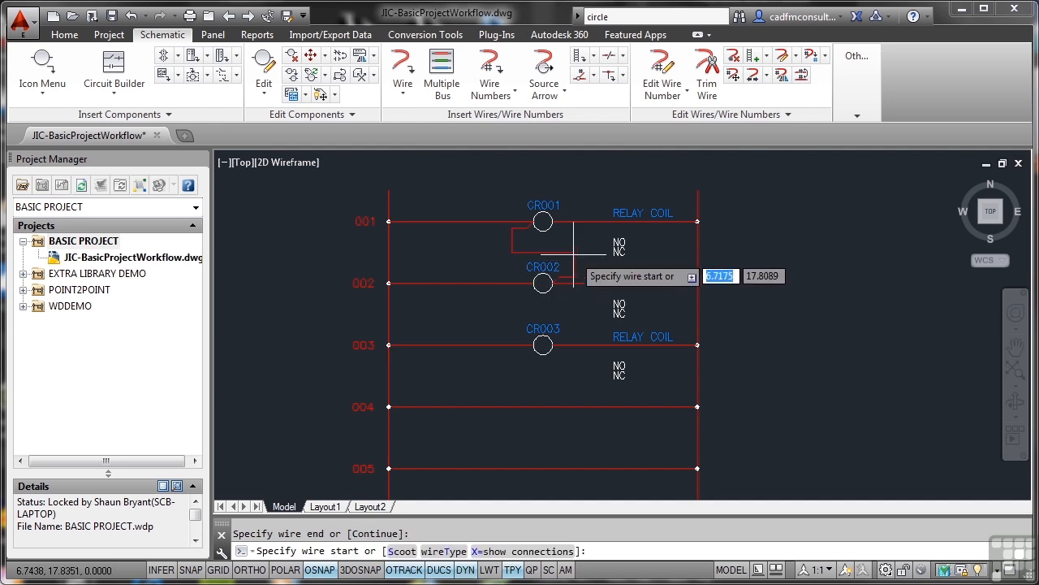
mouse_move(764, 286)
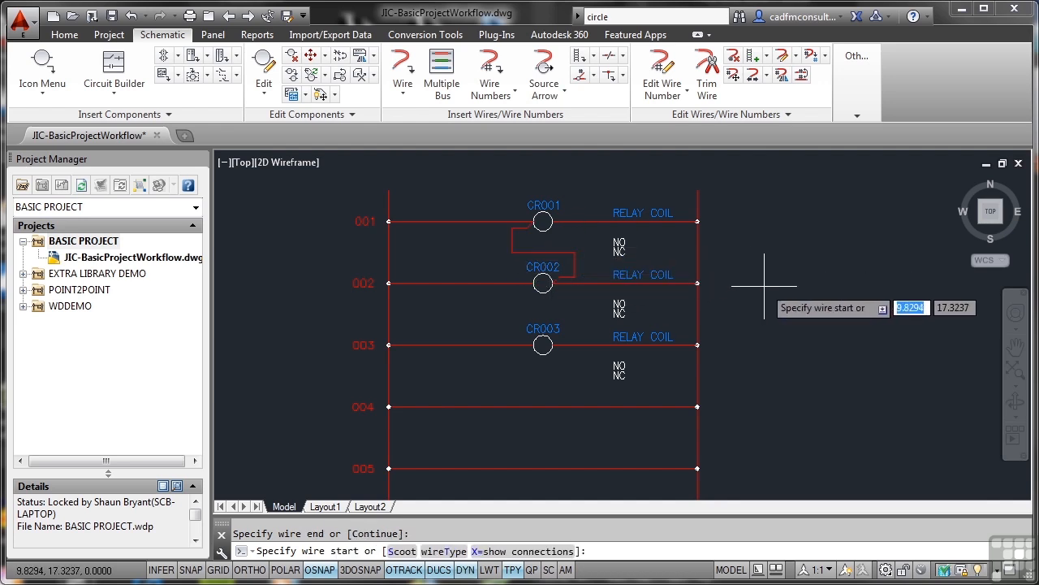
key("Escape")
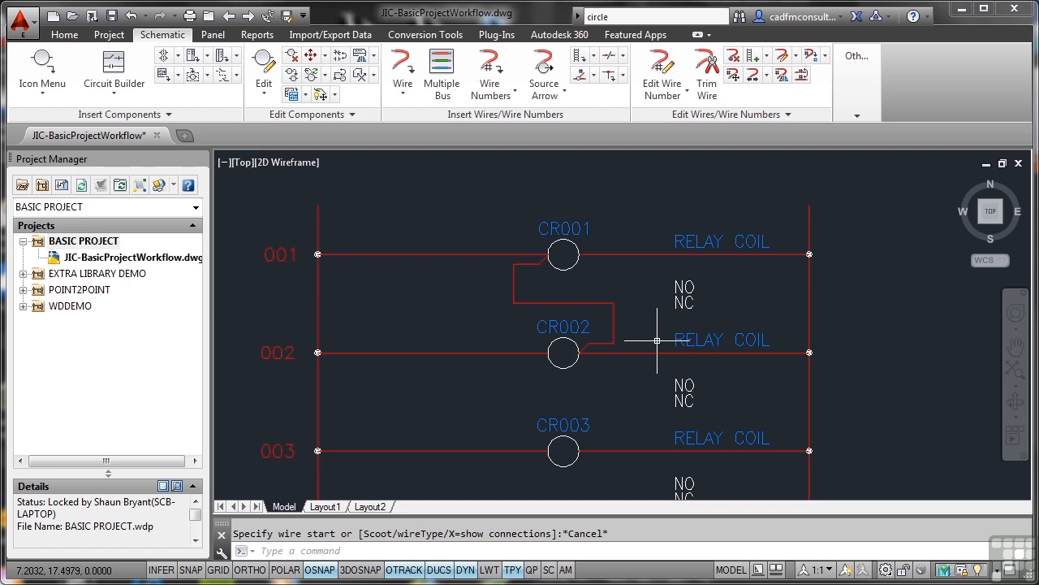
Start another plain wire from the Wire dropdown, ready to begin at CR002
left_click(403, 95)
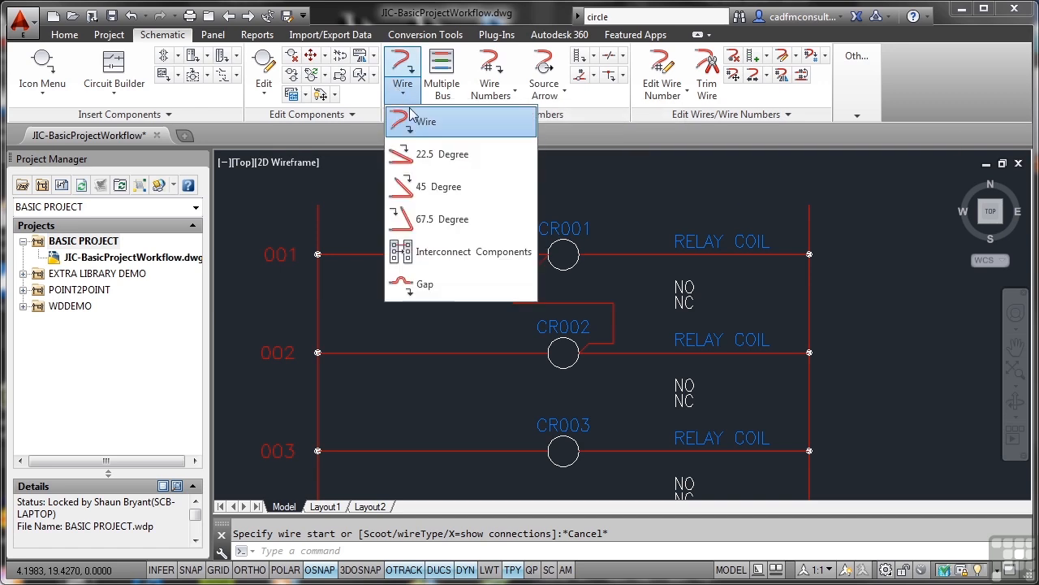
left_click(426, 121)
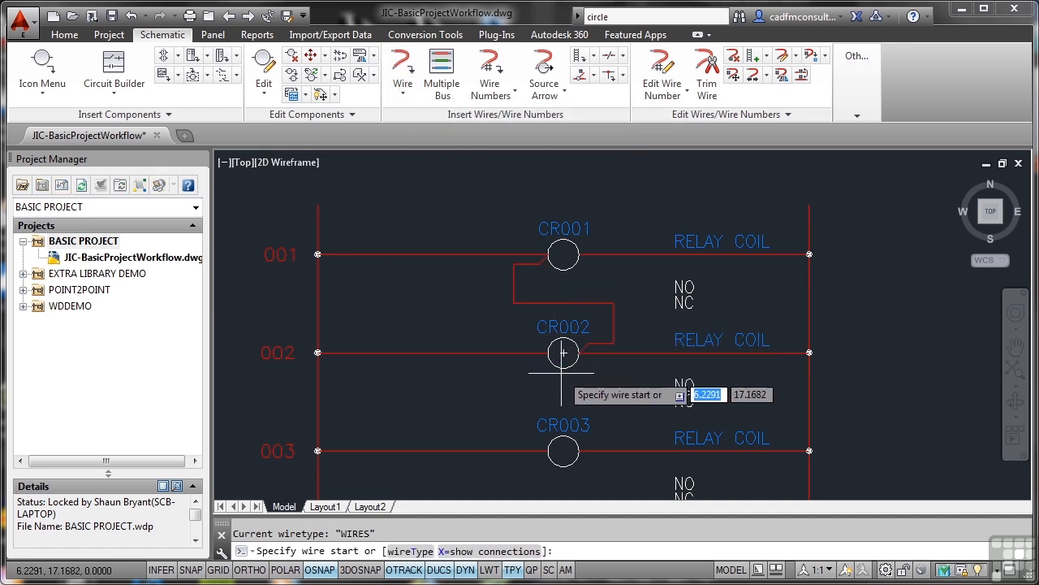